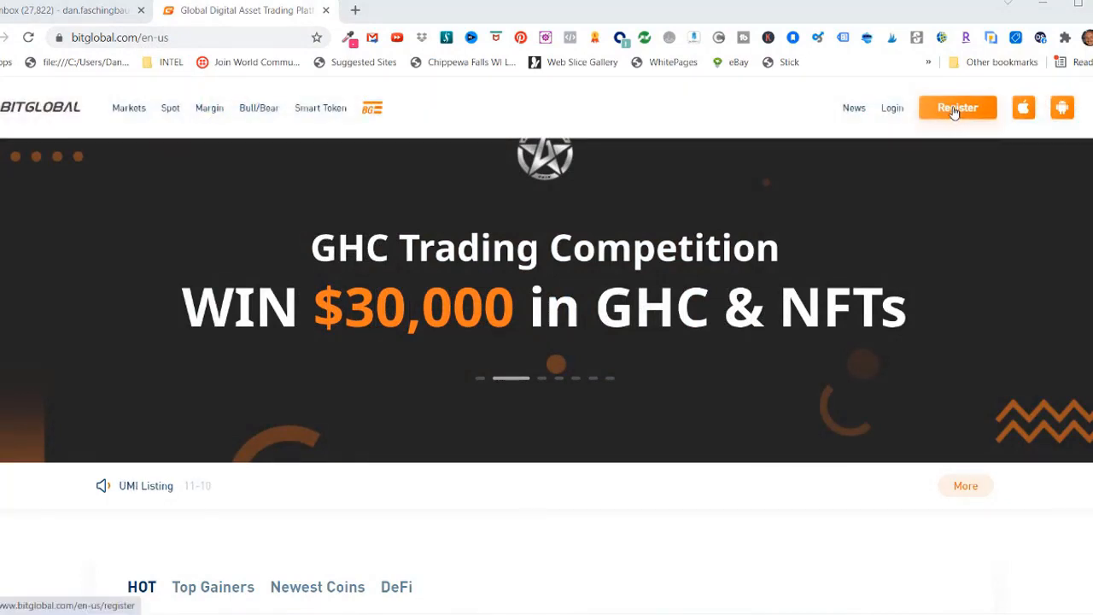
Open the BitGlobal account registration form from the home page.
left_click(957, 107)
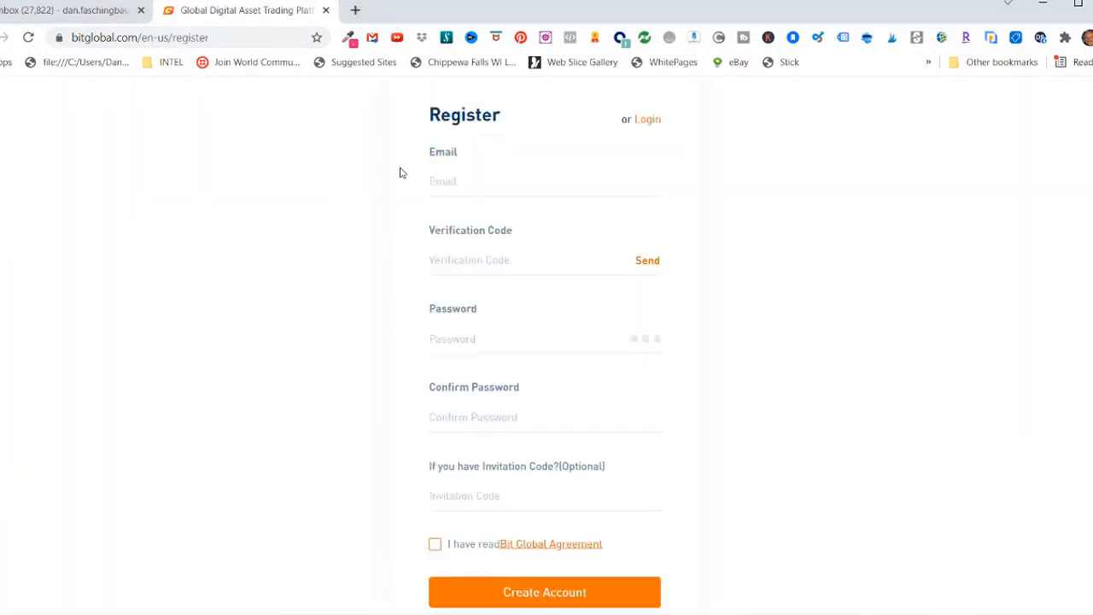
mouse_move(390, 265)
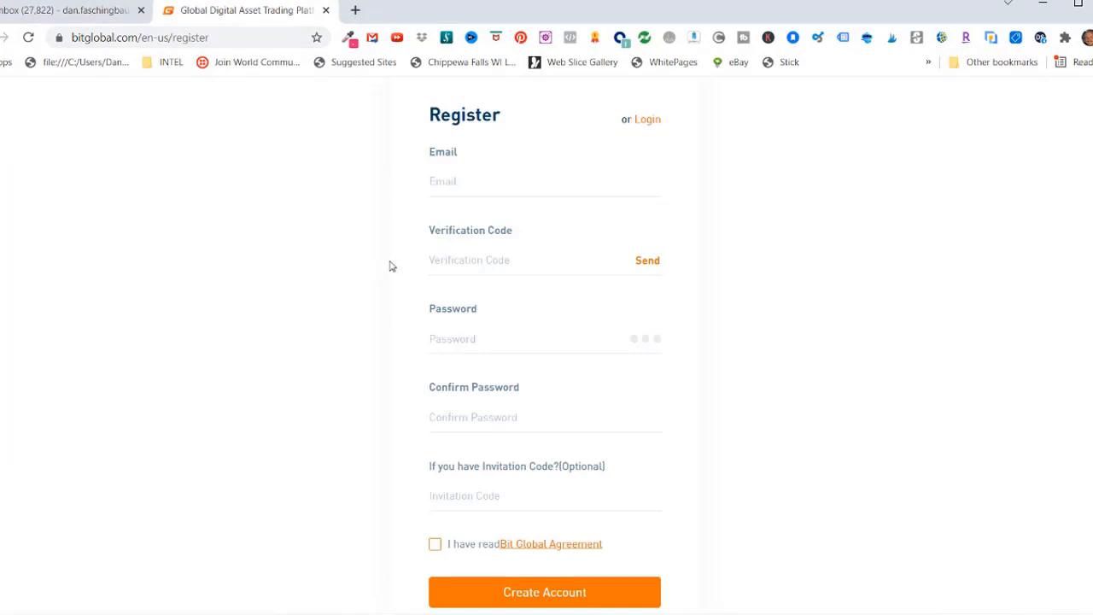
mouse_move(312, 323)
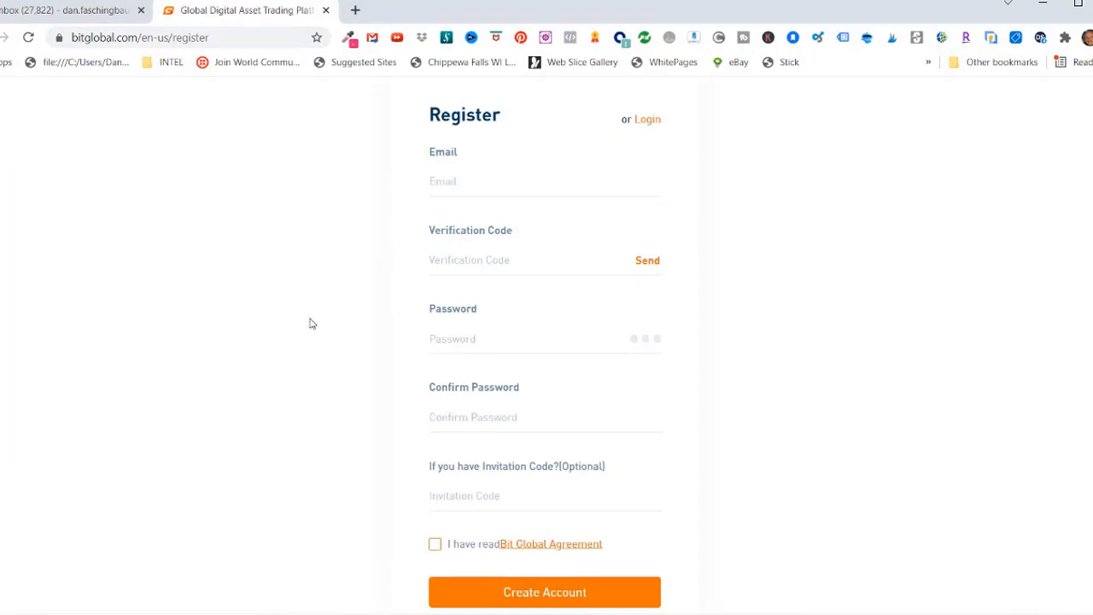
mouse_move(431, 417)
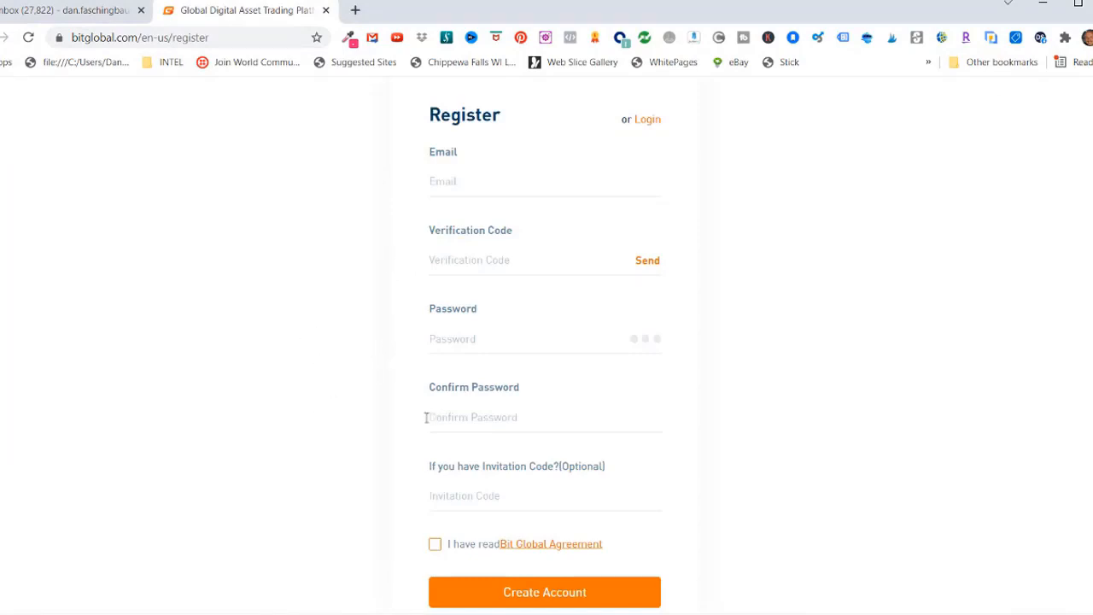
mouse_move(299, 496)
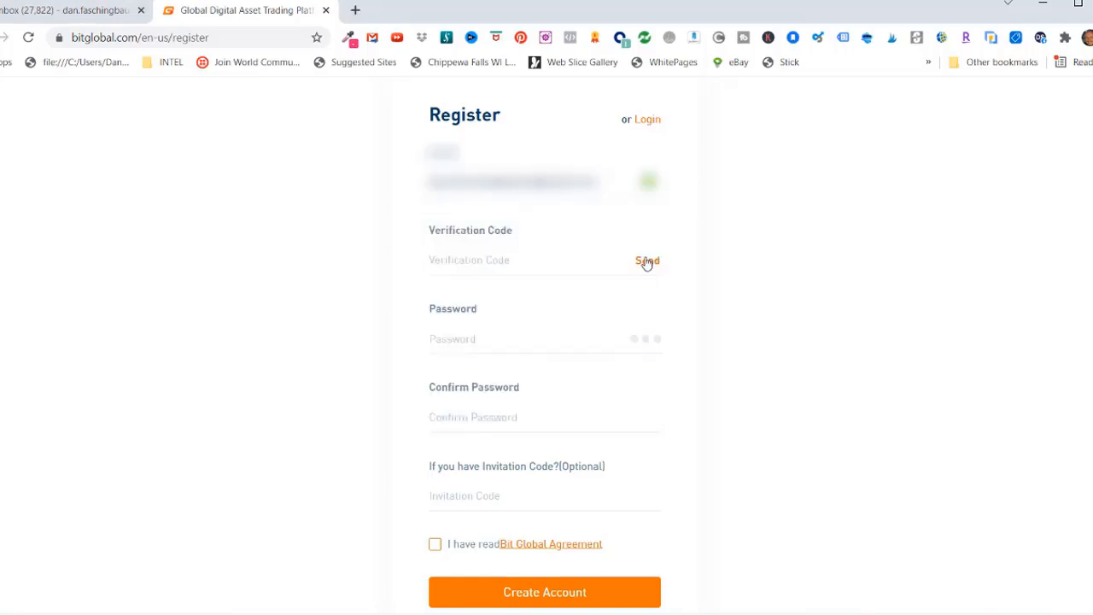
left_click(646, 260)
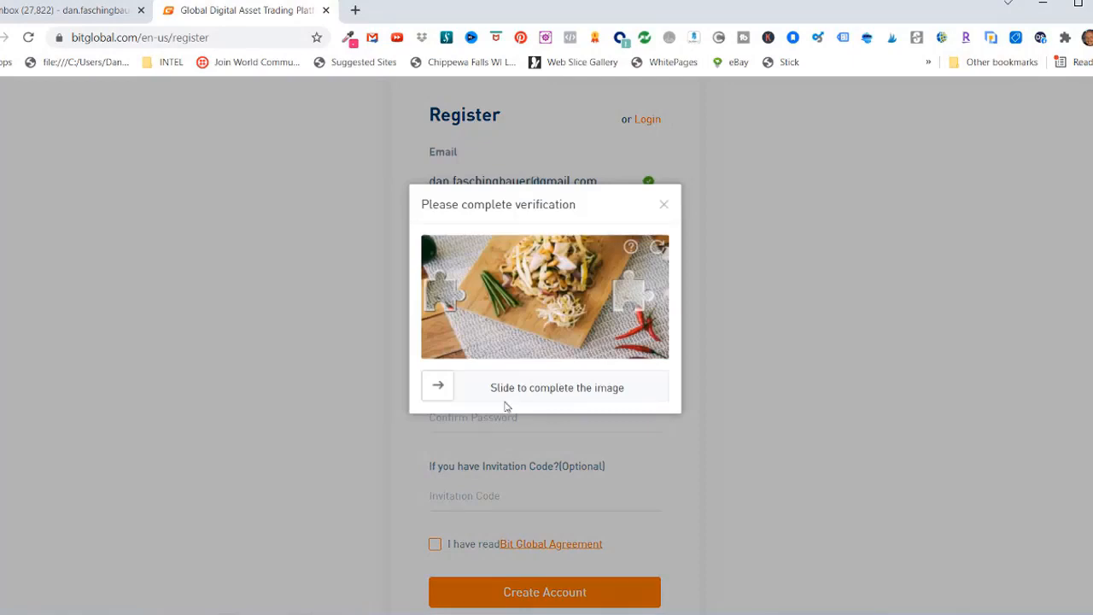
mouse_move(496, 344)
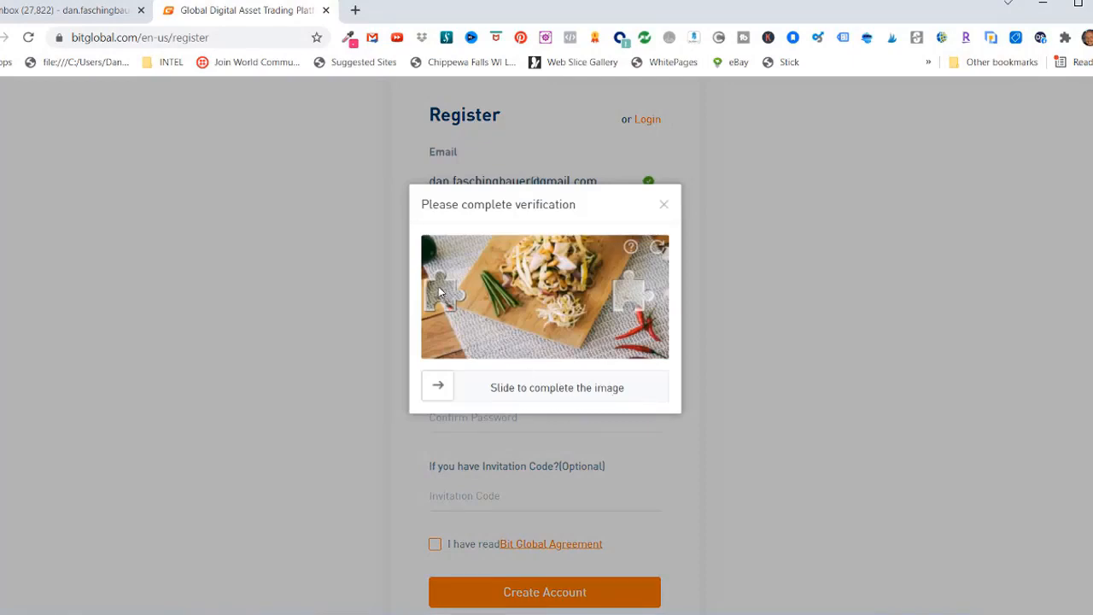
left_click_drag(438, 385, 637, 385)
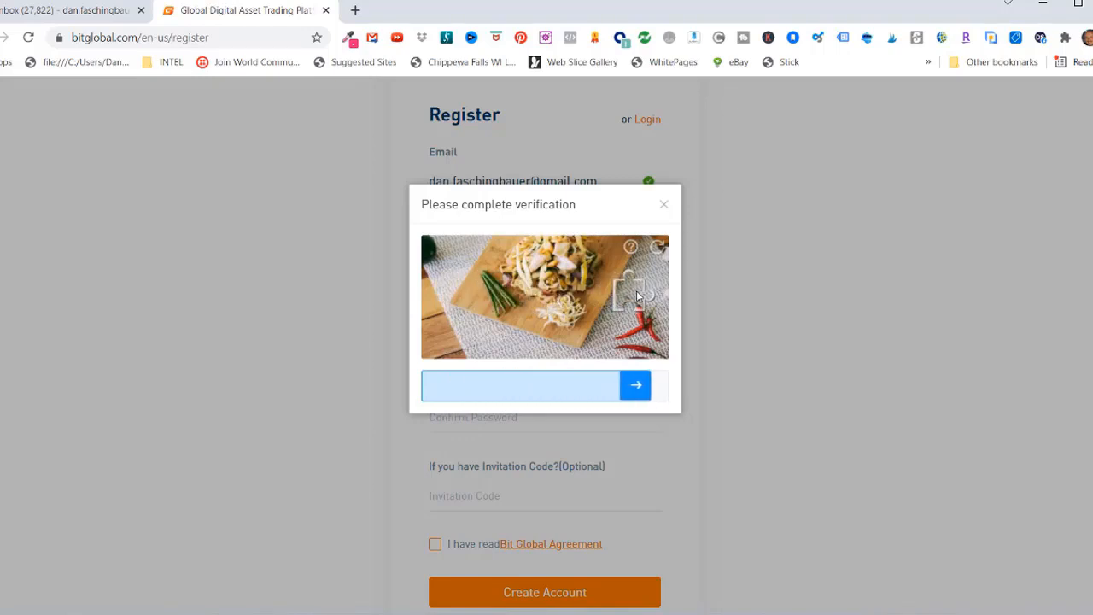
left_click(663, 204)
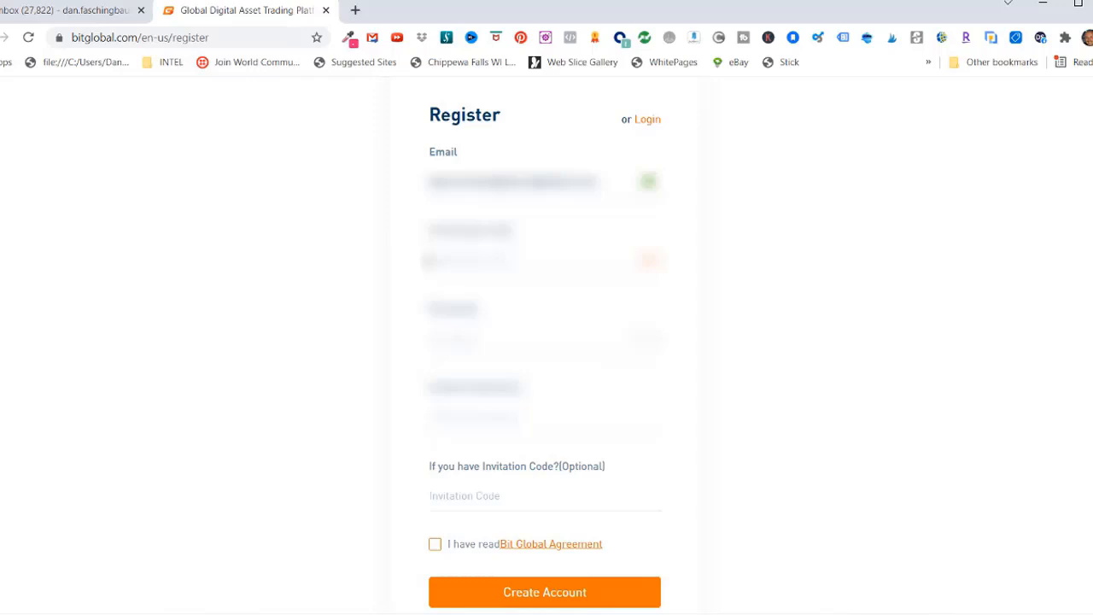
mouse_move(273, 133)
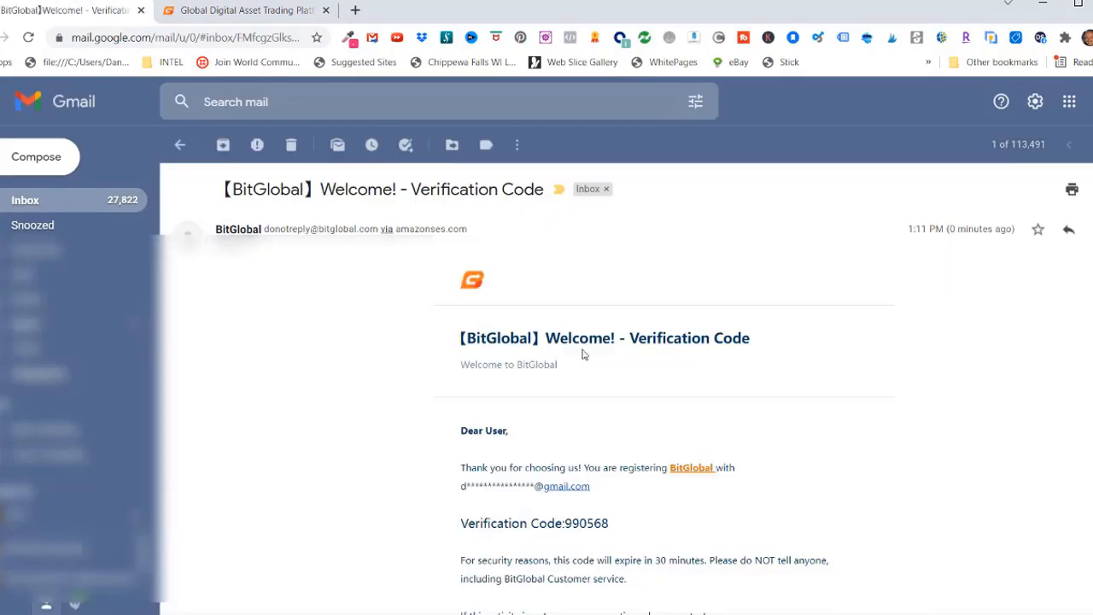
double_click(586, 523)
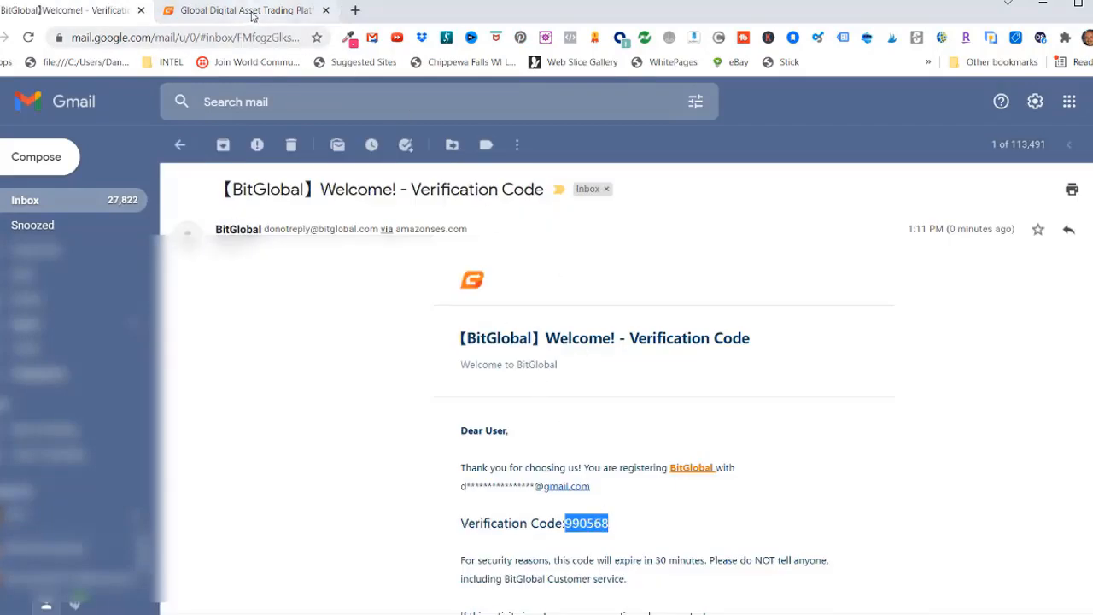
Return to the registration page, close the extra tab, and accept the Bit Global Agreement.
left_click(246, 10)
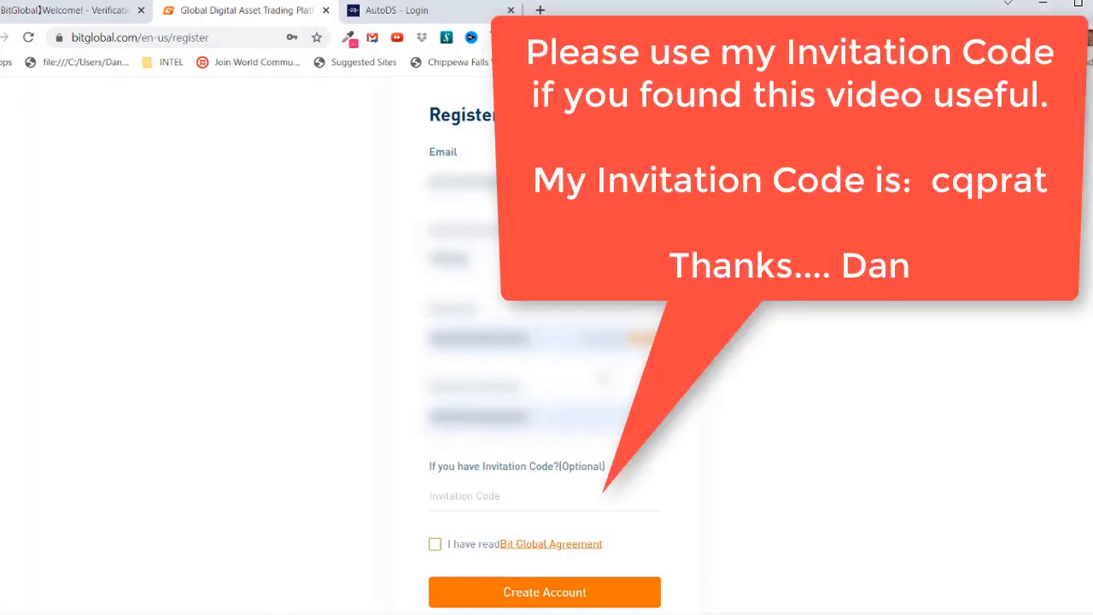
left_click(511, 9)
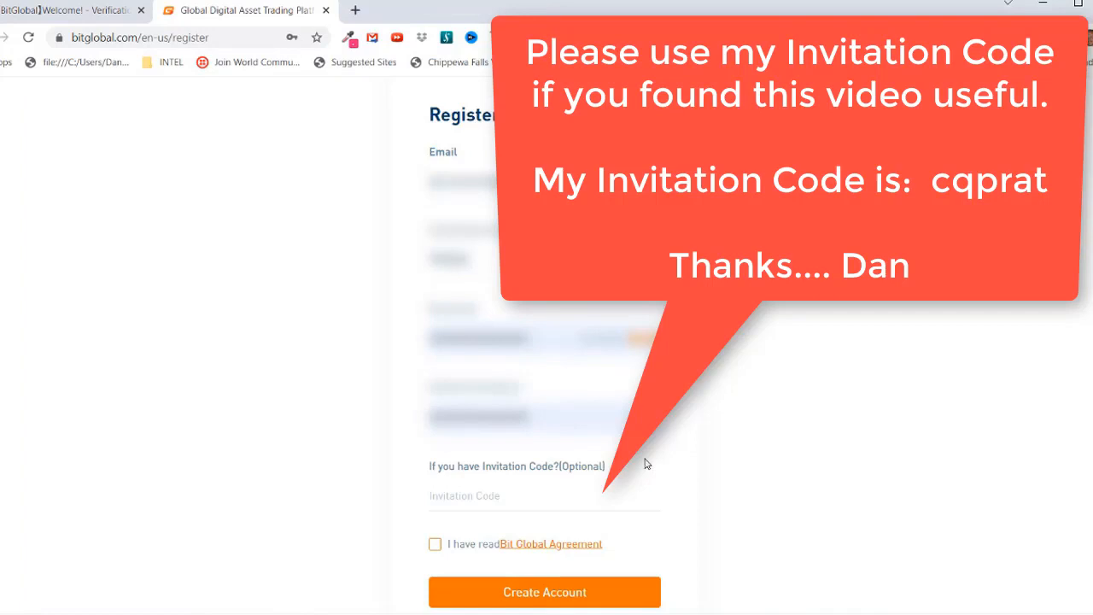
mouse_move(438, 481)
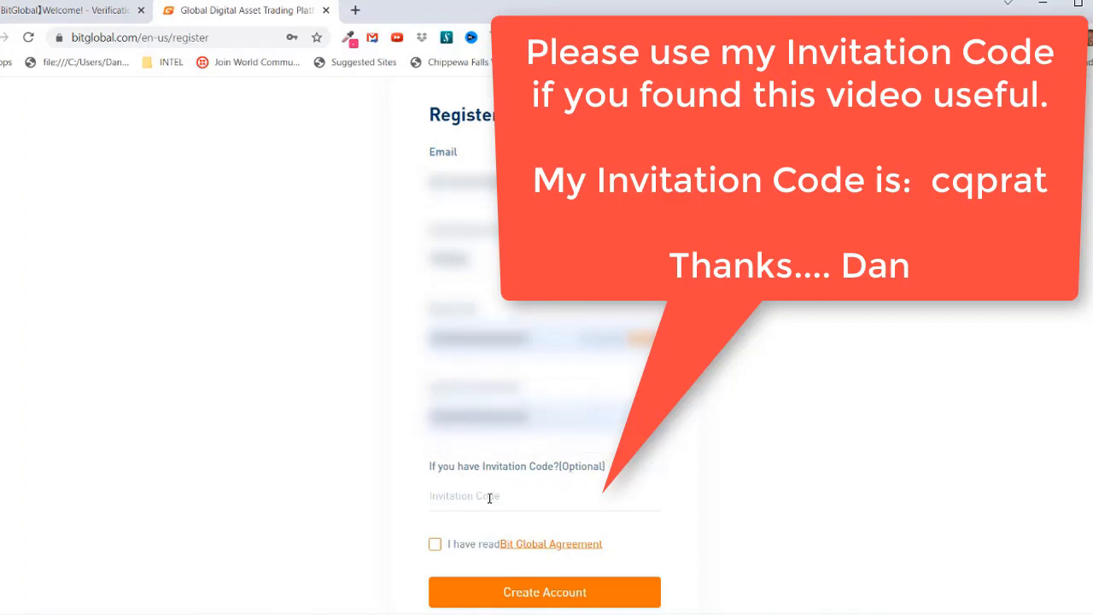
left_click(434, 544)
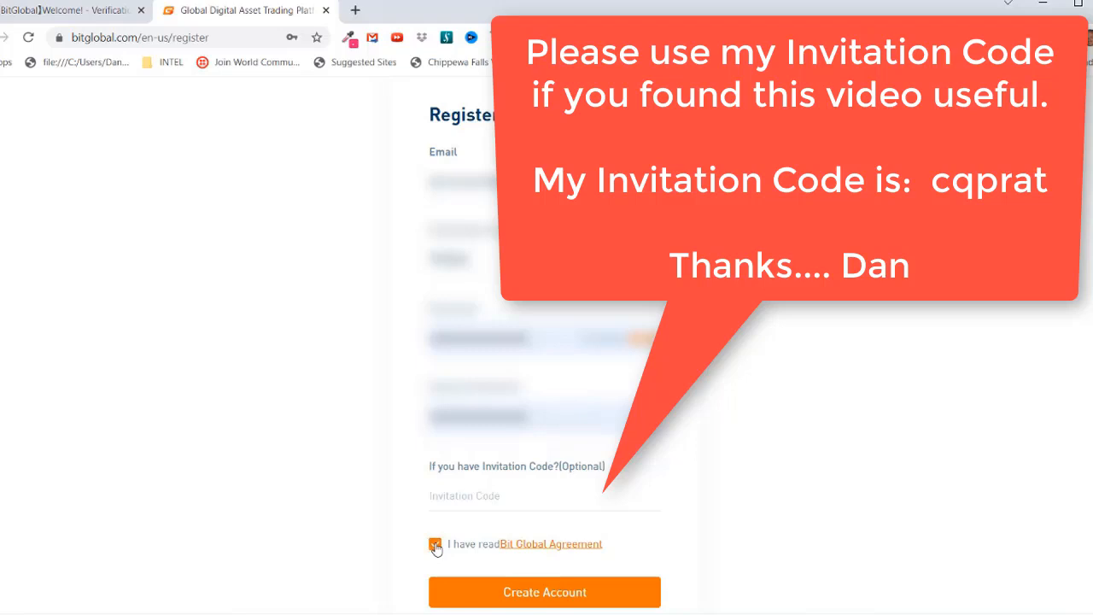
left_click(435, 544)
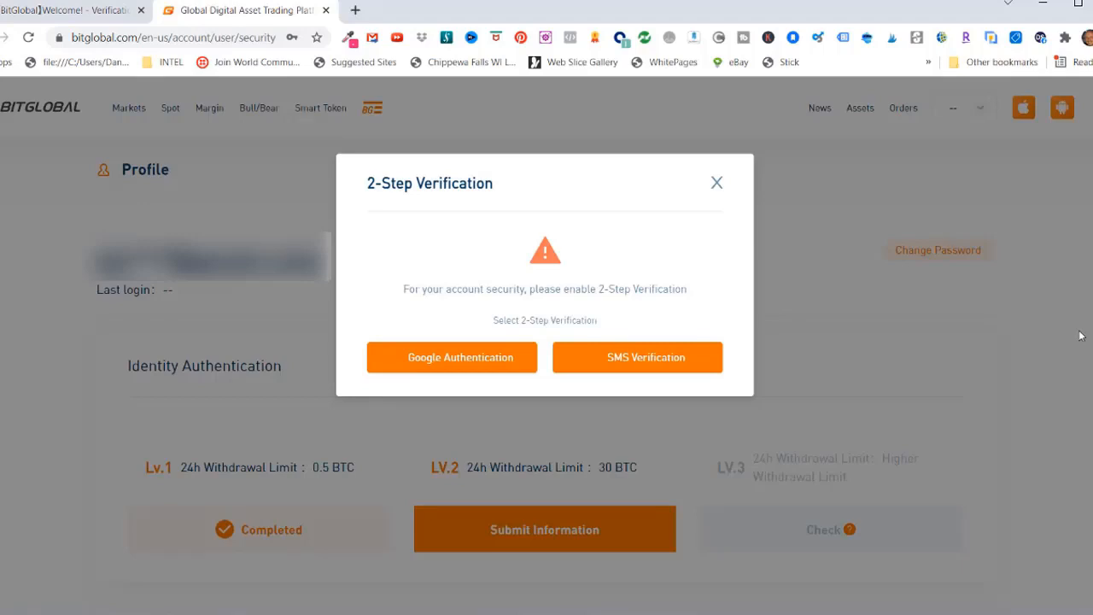
mouse_move(494, 371)
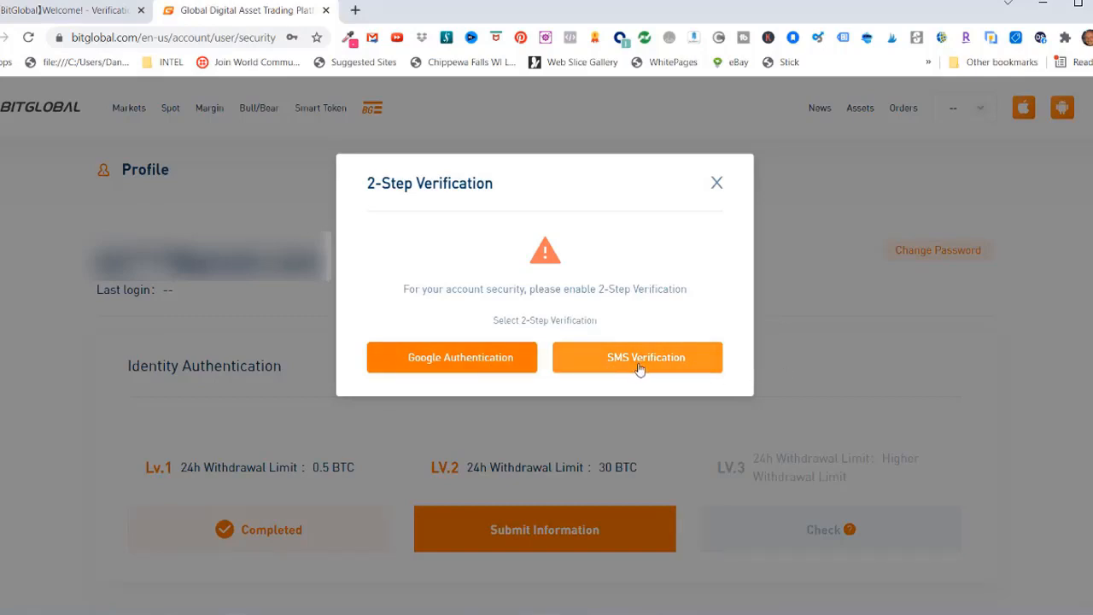
mouse_move(136, 211)
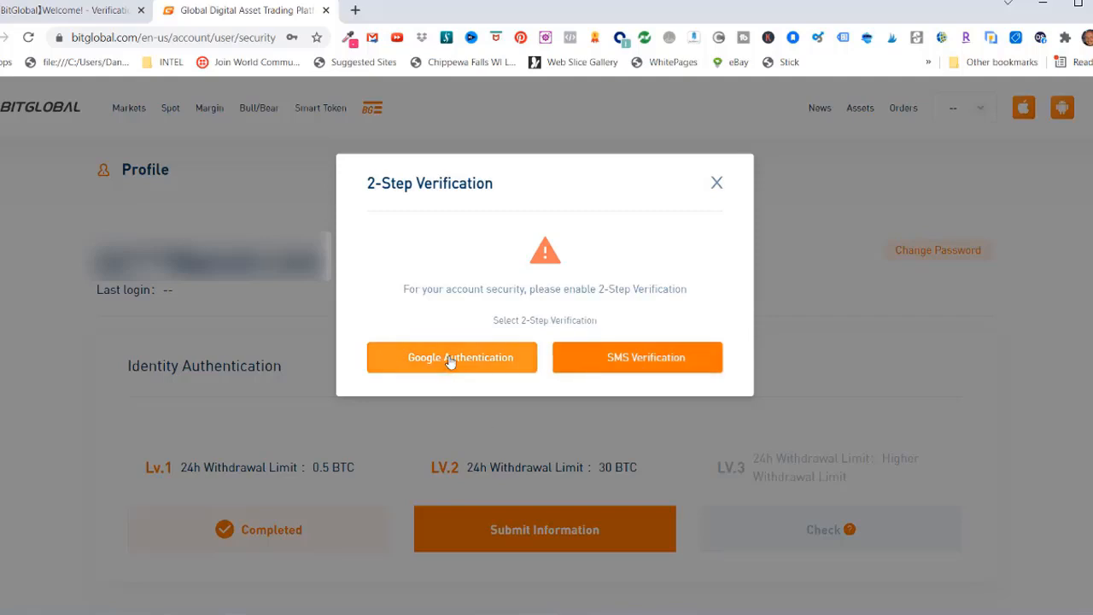
Pick Google Authentication in the 2-Step Verification popup.
left_click(452, 357)
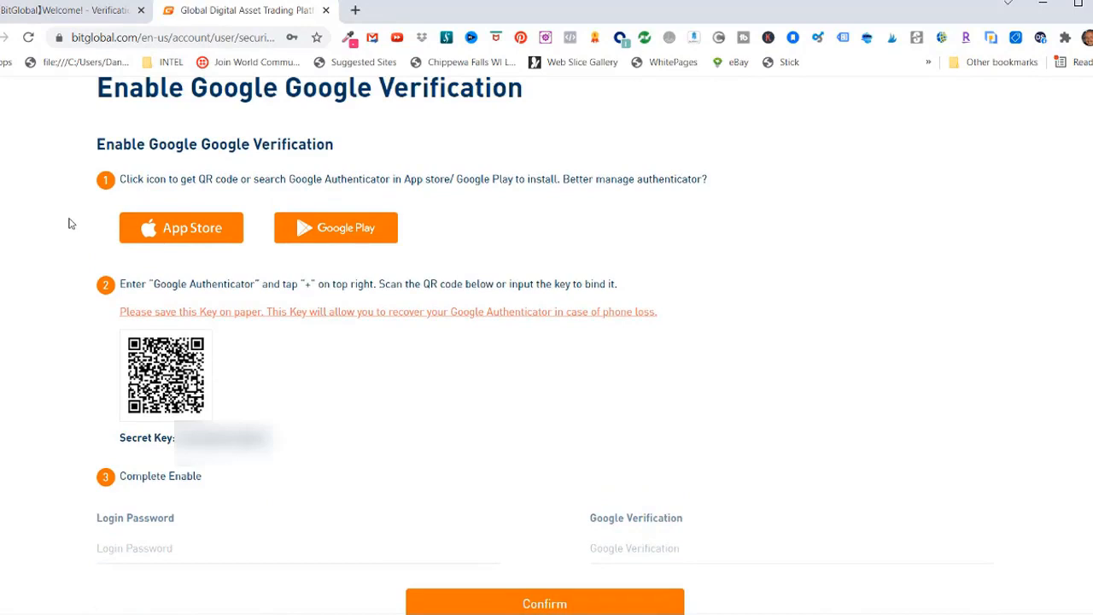
mouse_move(60, 220)
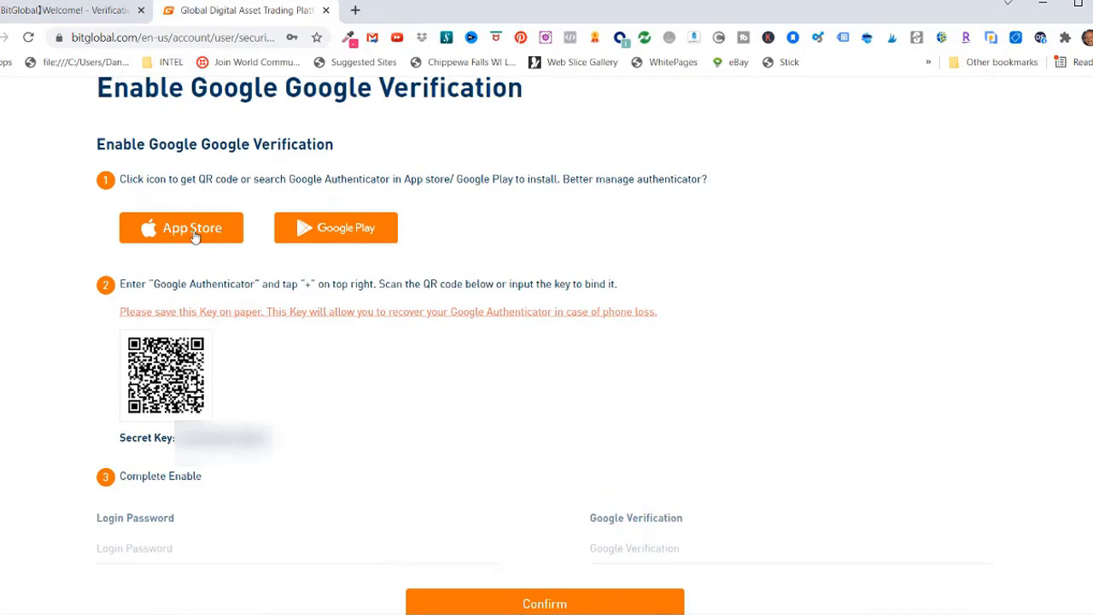
mouse_move(275, 246)
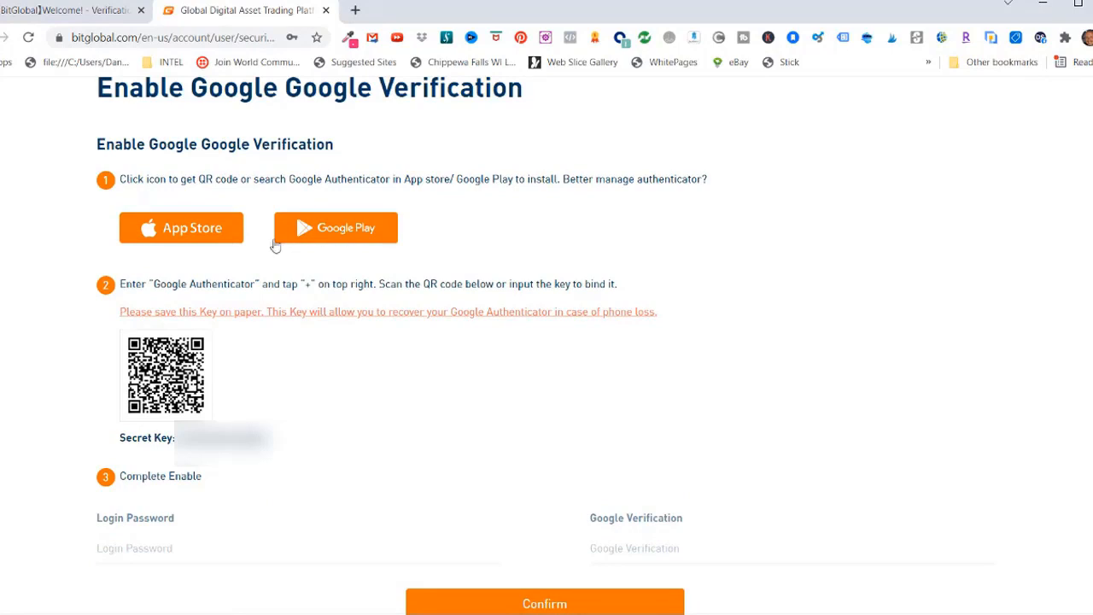
mouse_move(37, 332)
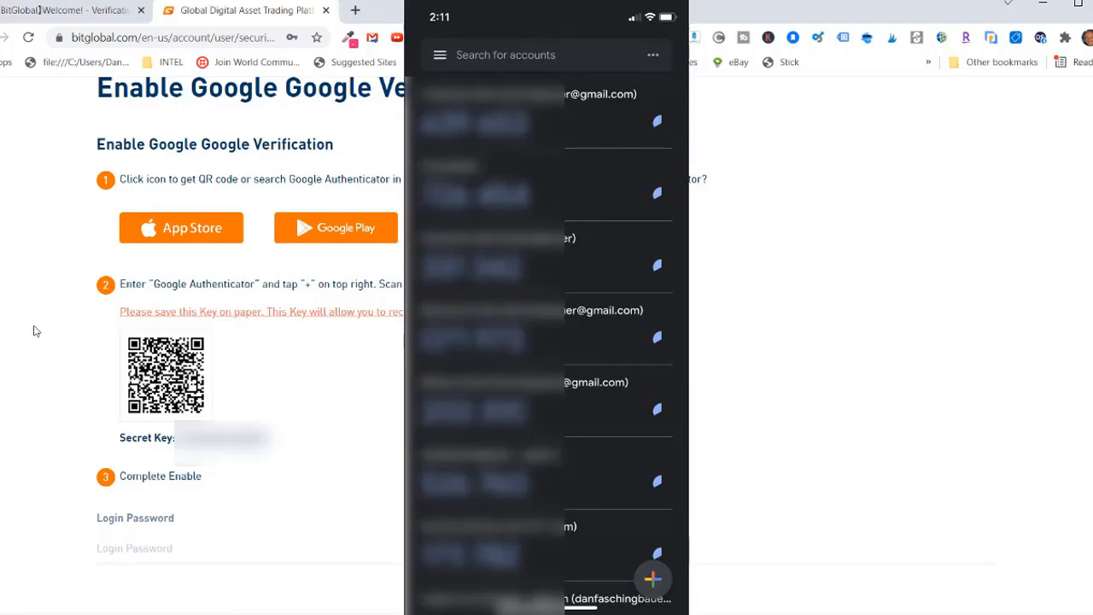
left_click(652, 578)
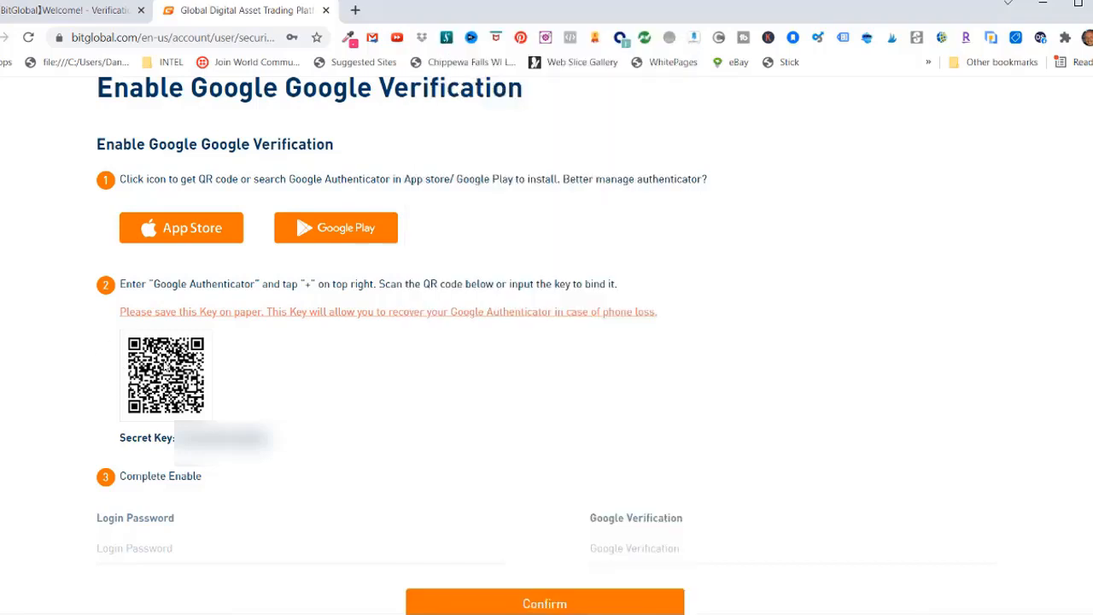
mouse_move(222, 370)
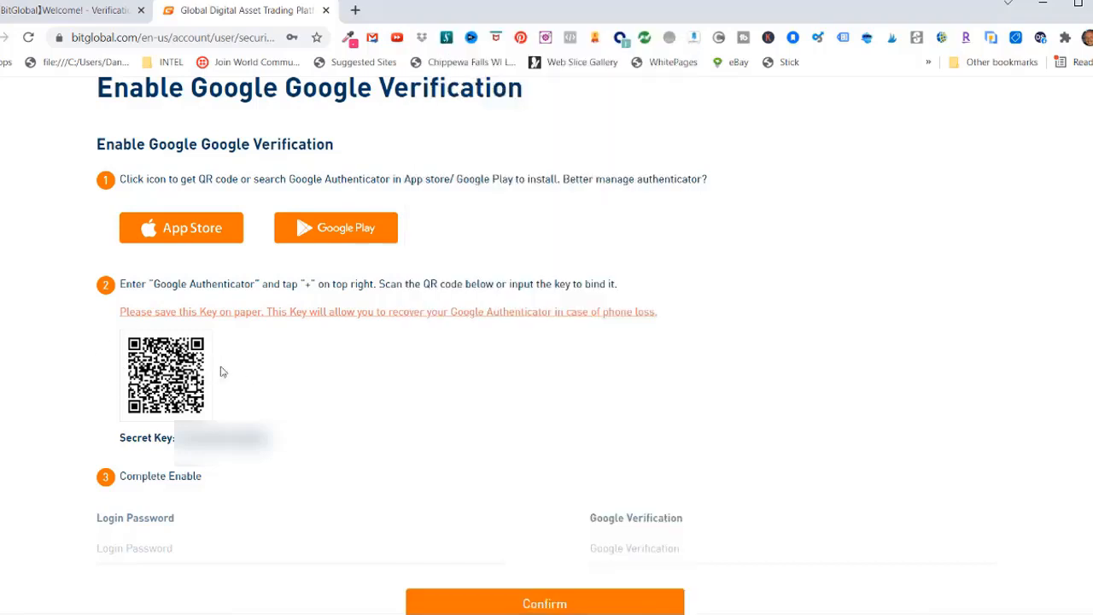
mouse_move(255, 374)
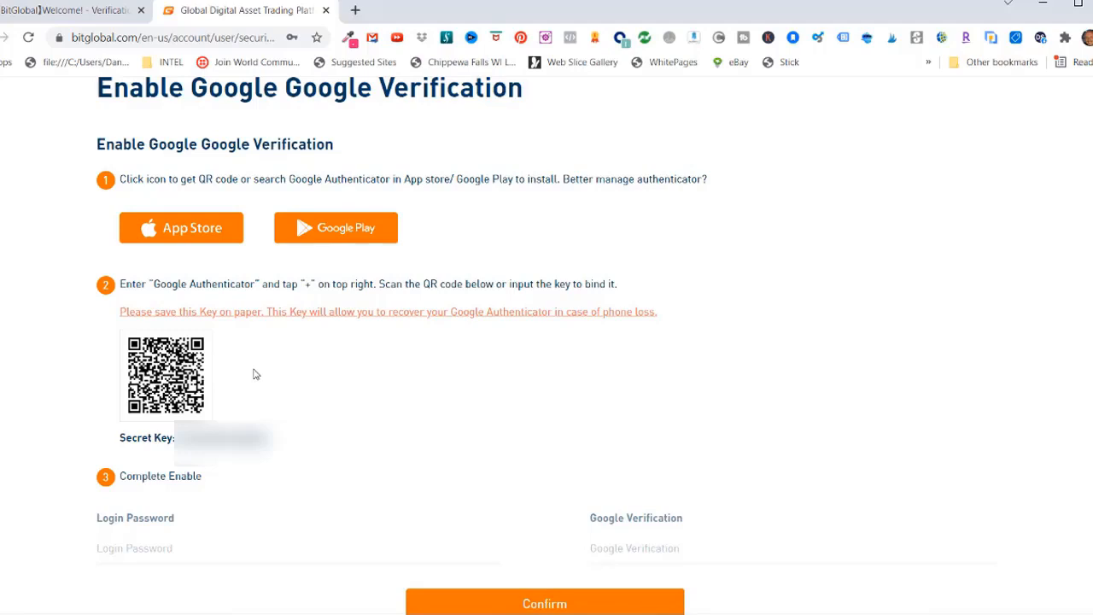
mouse_move(96, 560)
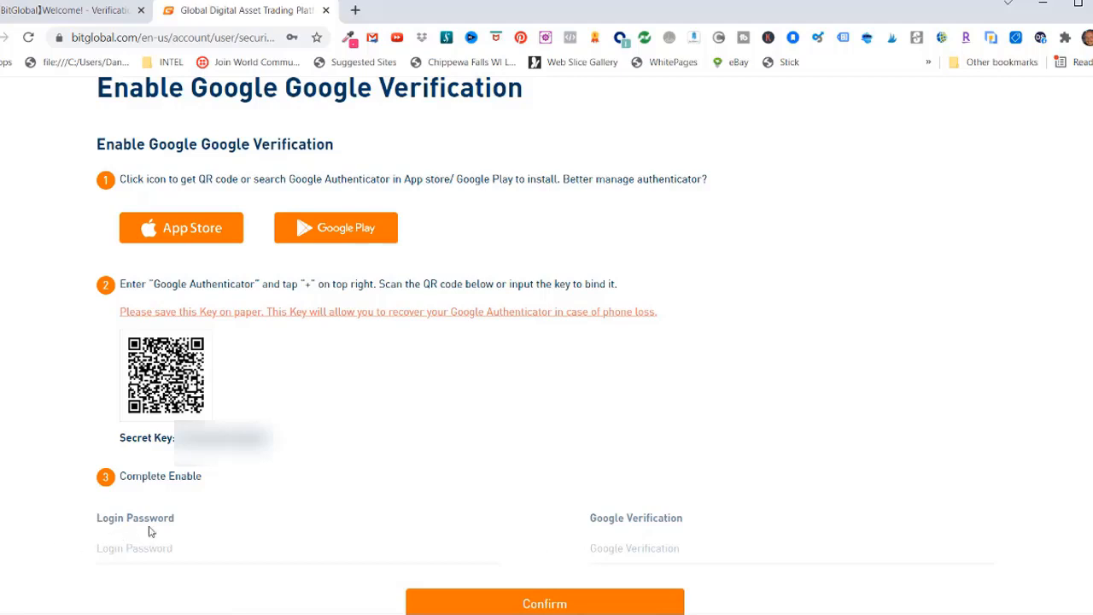
mouse_move(120, 529)
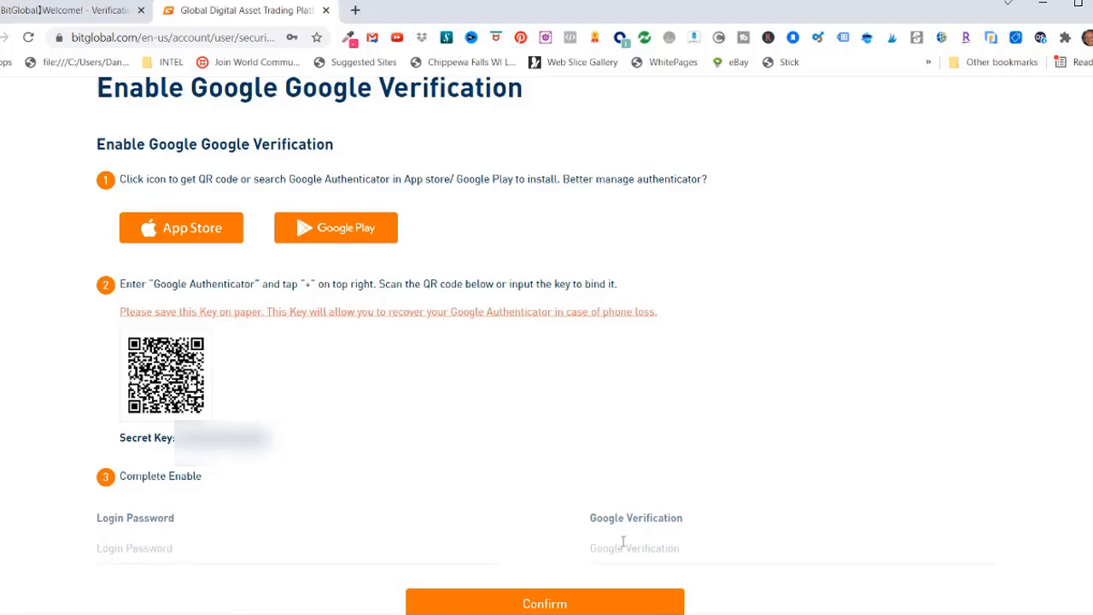
mouse_move(641, 570)
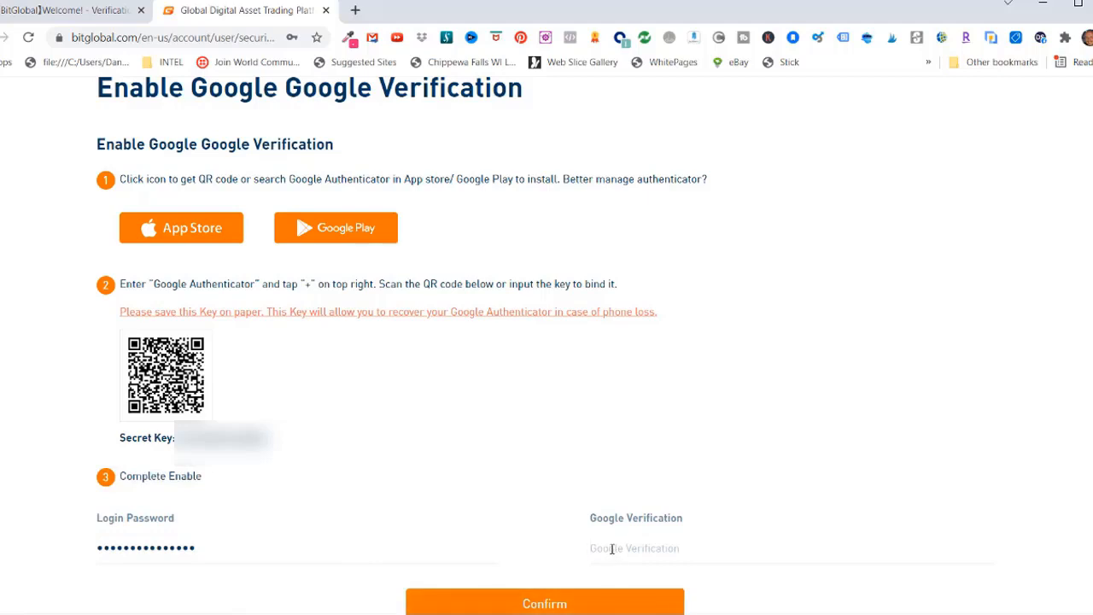
left_click(636, 548)
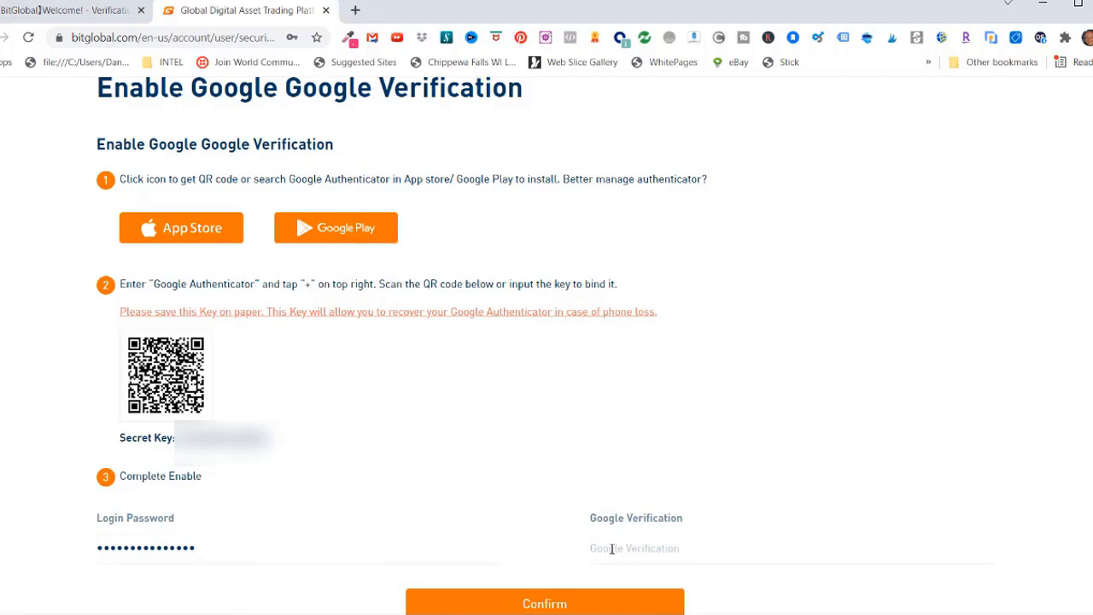
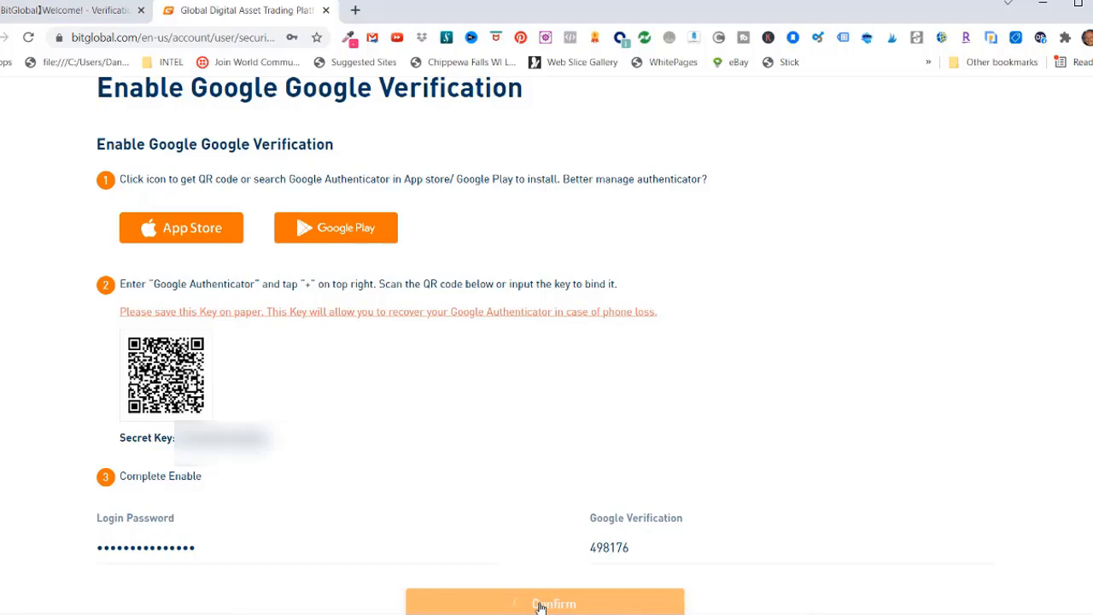
left_click(545, 604)
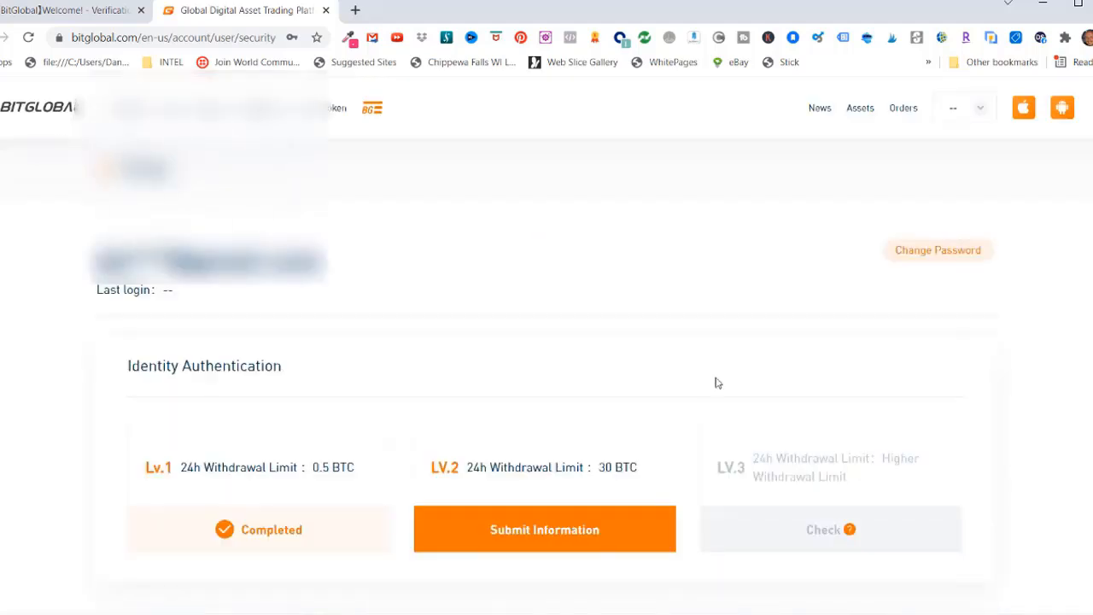
scroll("down", 3)
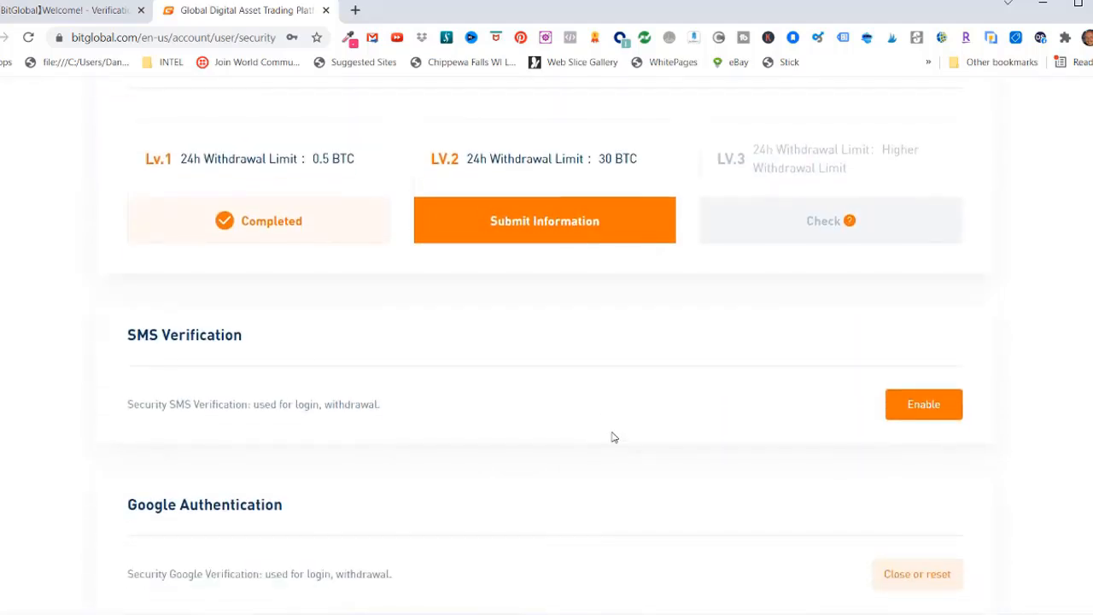
scroll("down", 3)
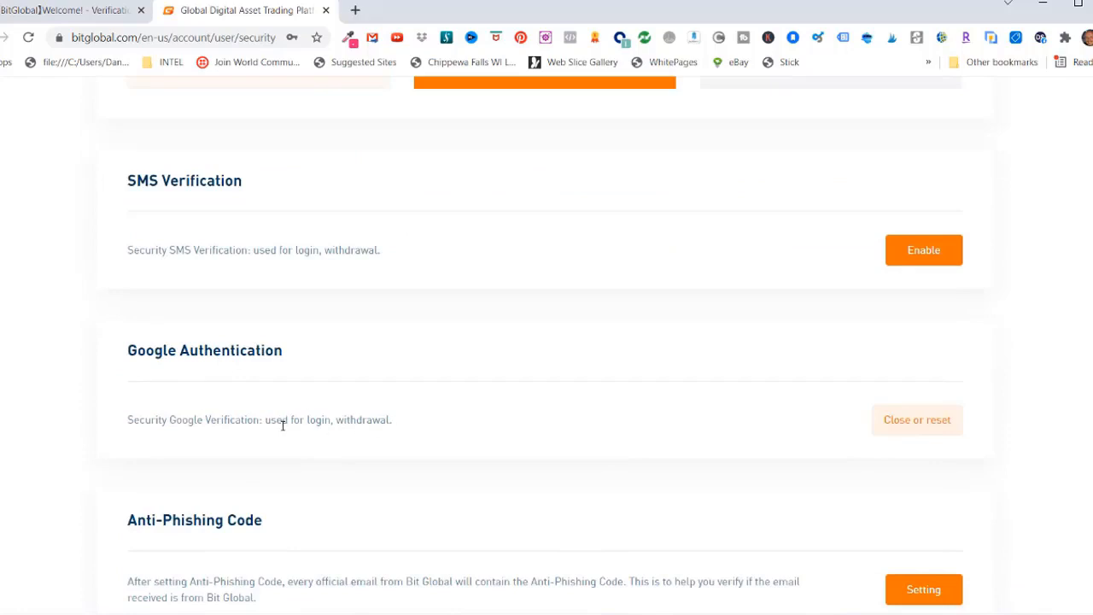
mouse_move(382, 240)
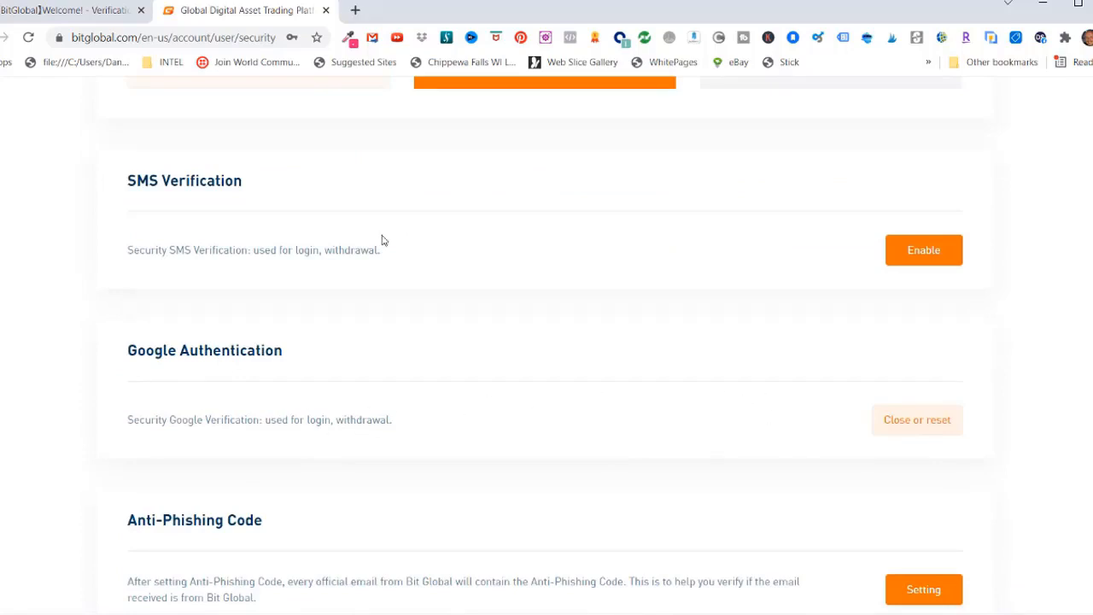
mouse_move(741, 213)
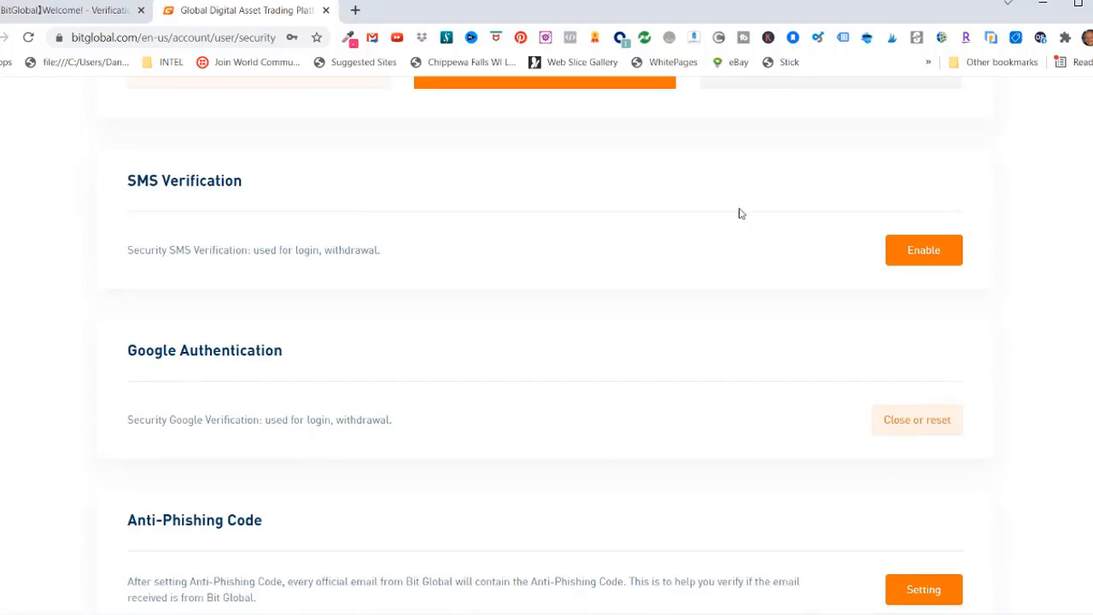
mouse_move(527, 274)
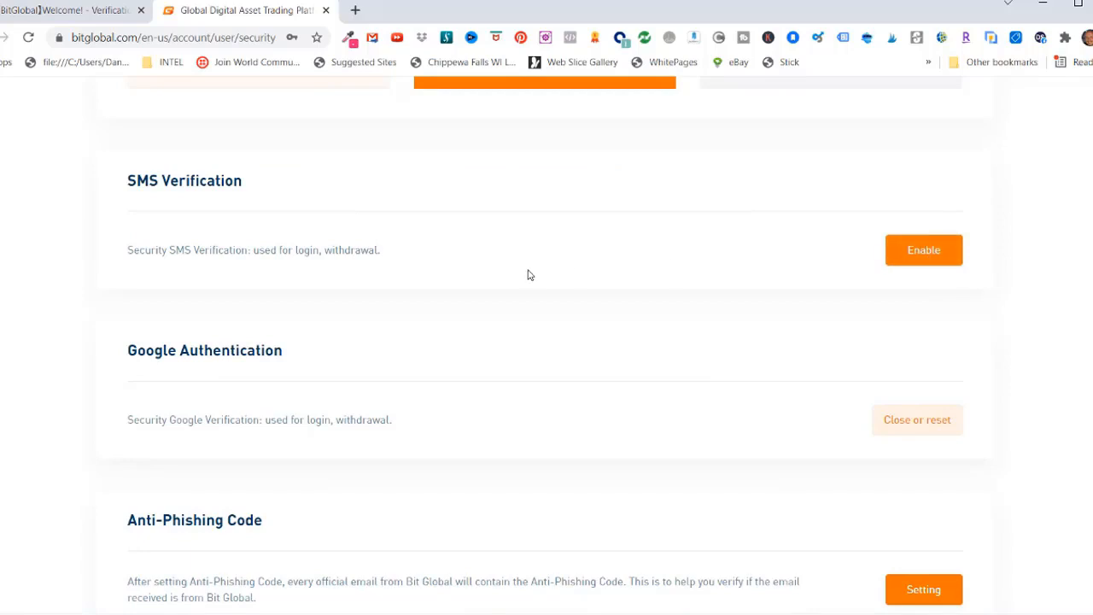
scroll("down", 3)
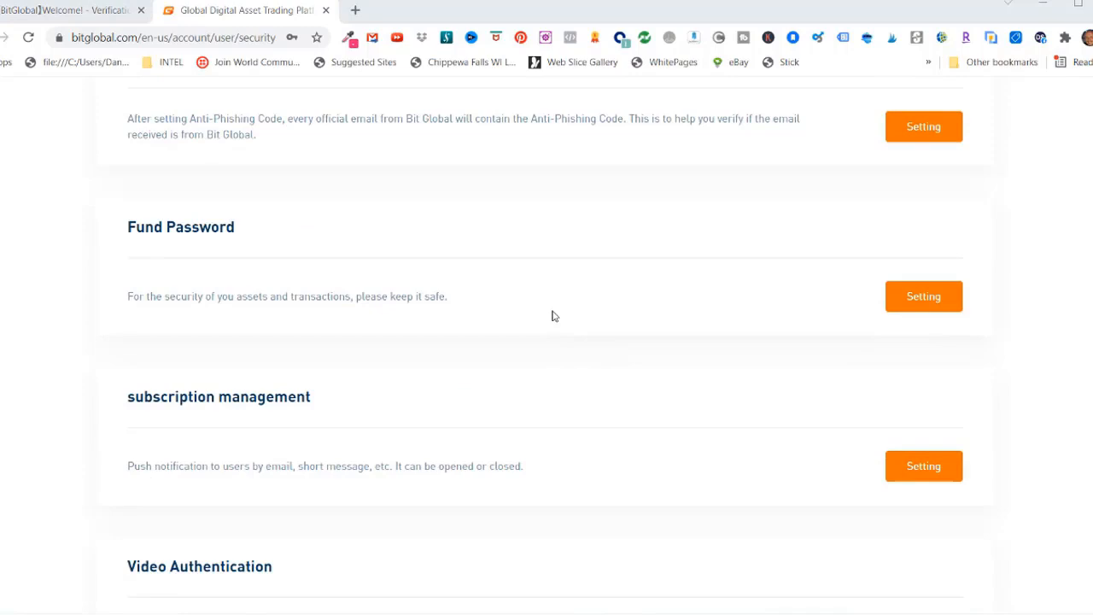
mouse_move(922, 322)
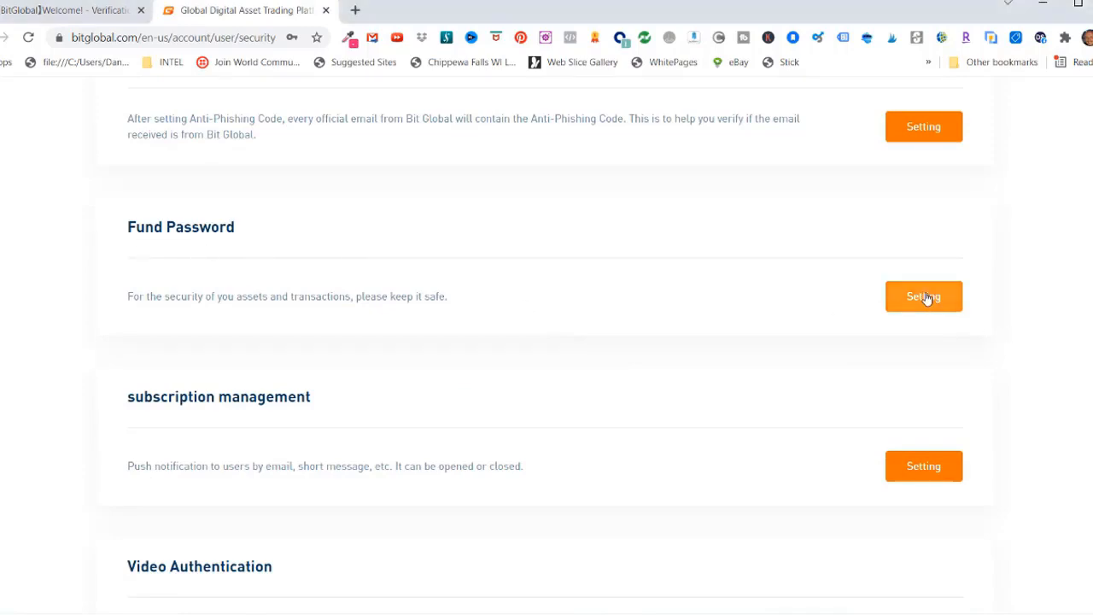
left_click(923, 296)
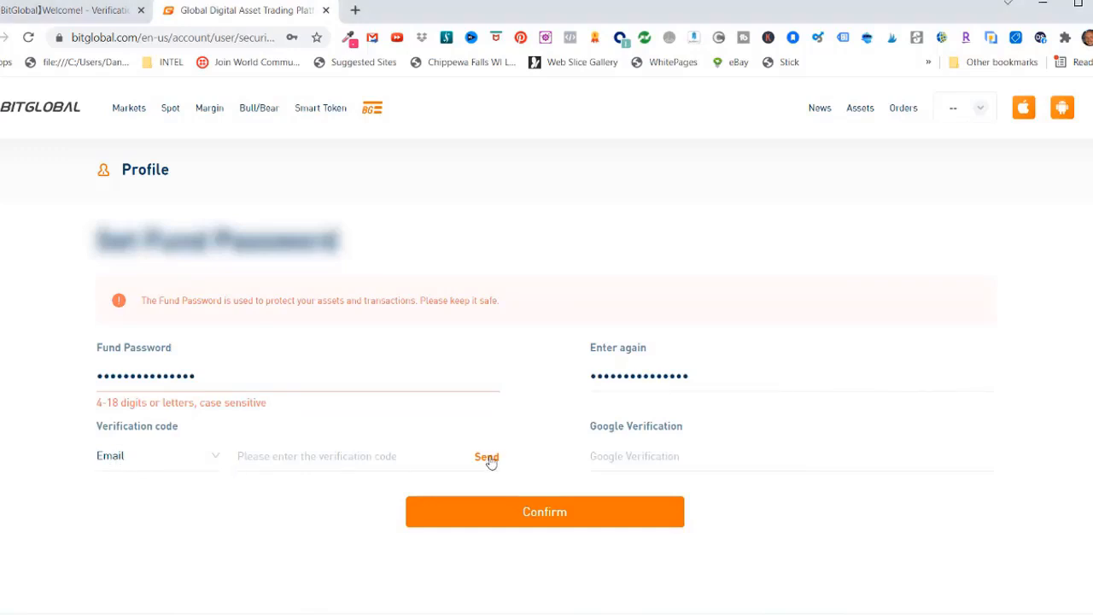
Open the Set Fund Password verification email in Gmail, then return to the fund password form.
left_click(70, 9)
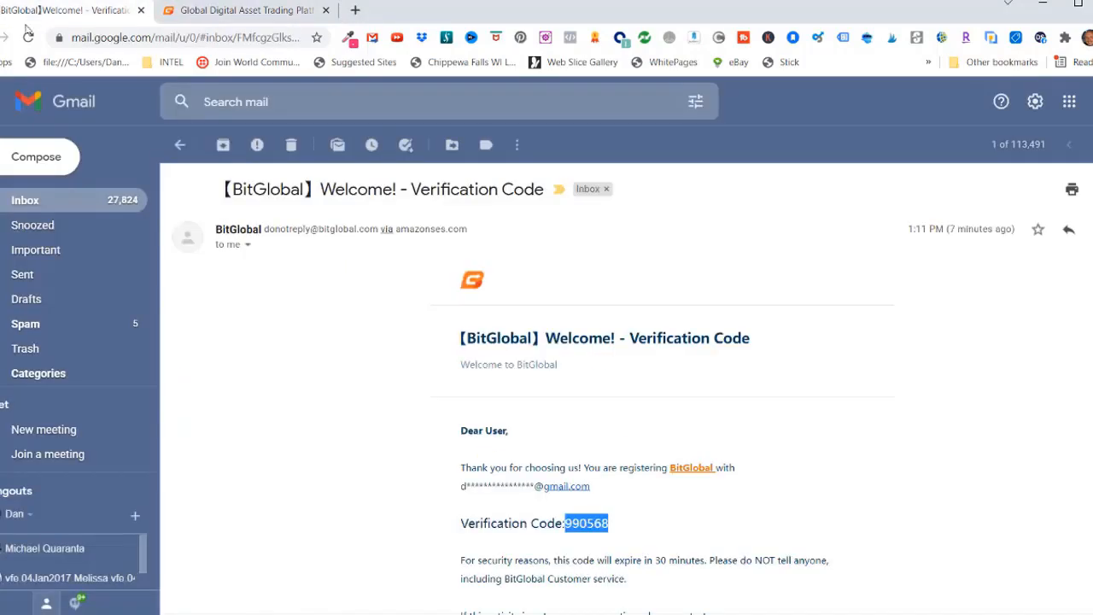
left_click(179, 145)
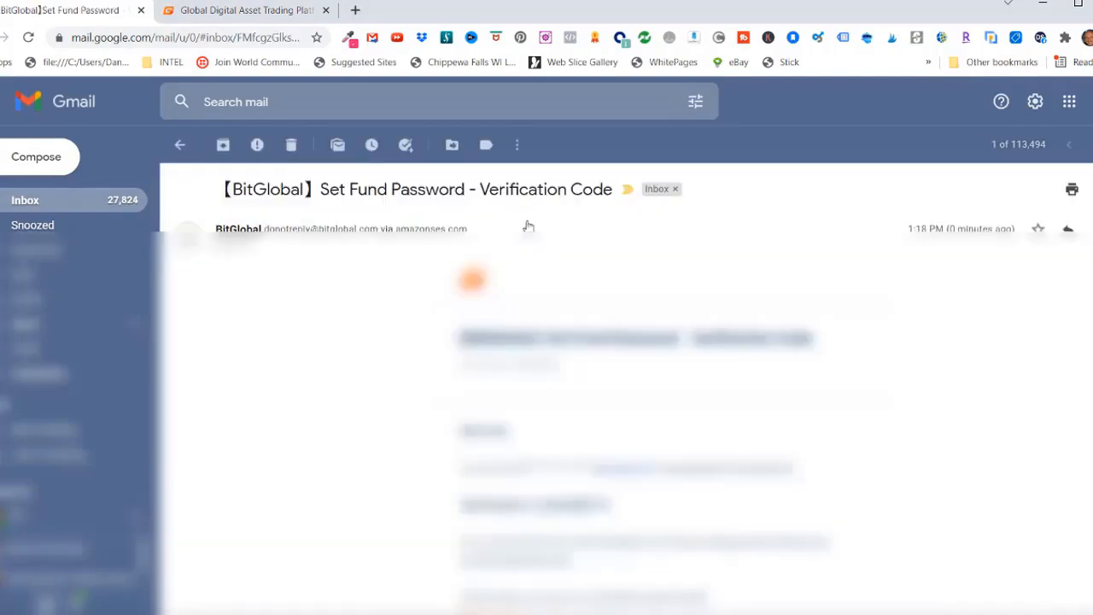
left_click(246, 11)
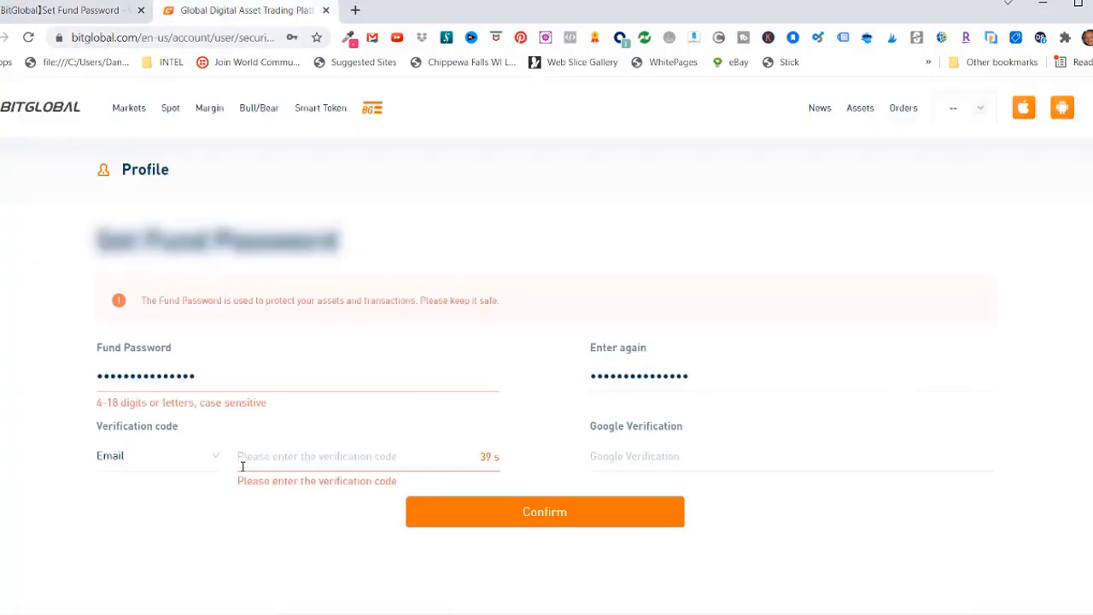
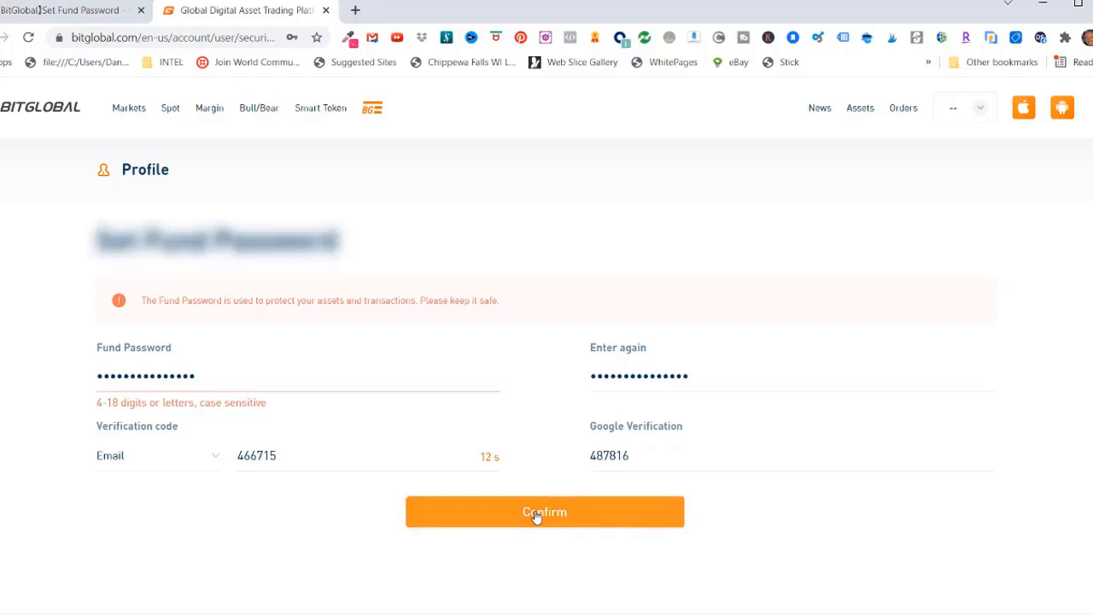
left_click(544, 511)
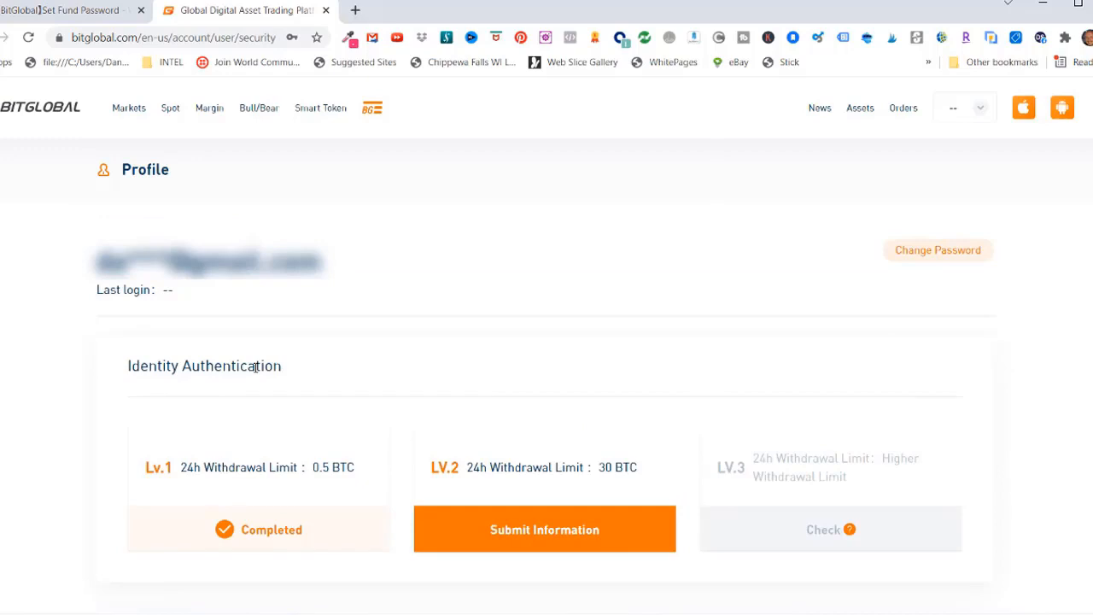
scroll("down", 3)
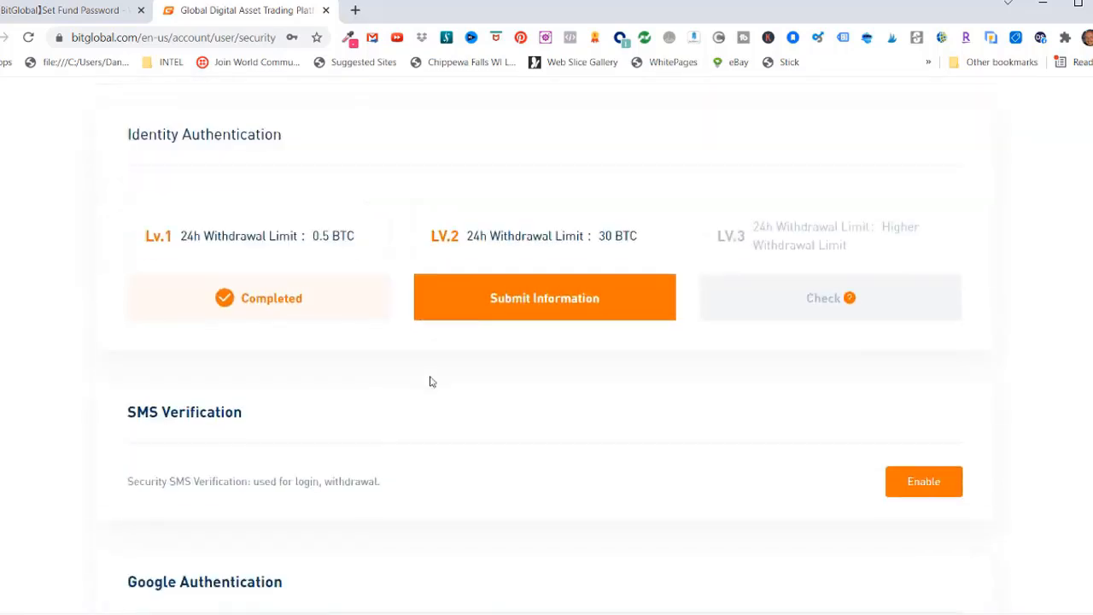
scroll("down", 3)
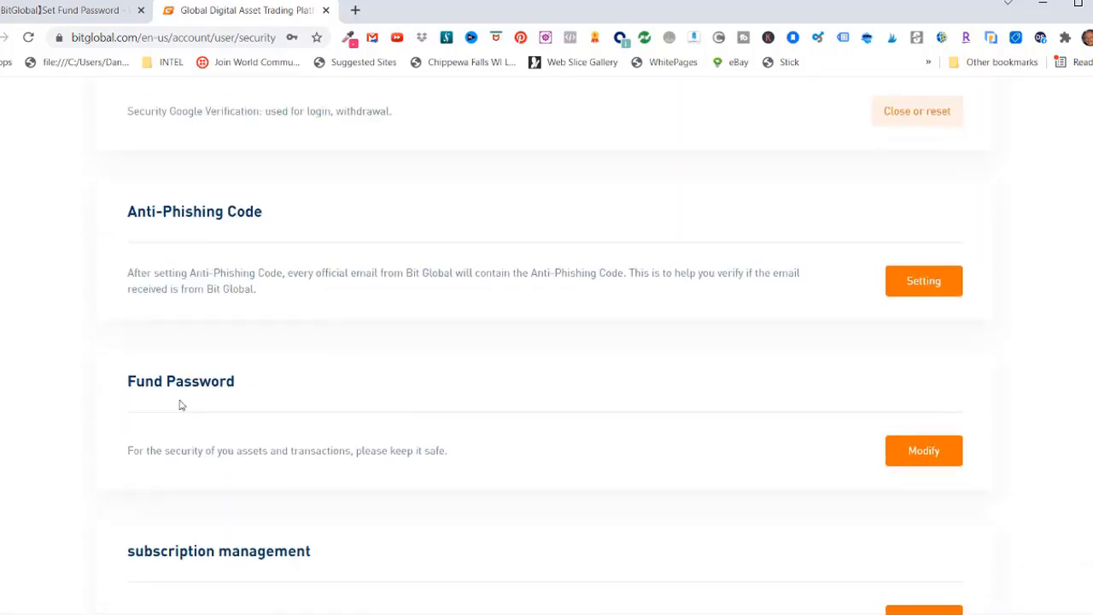
mouse_move(1024, 398)
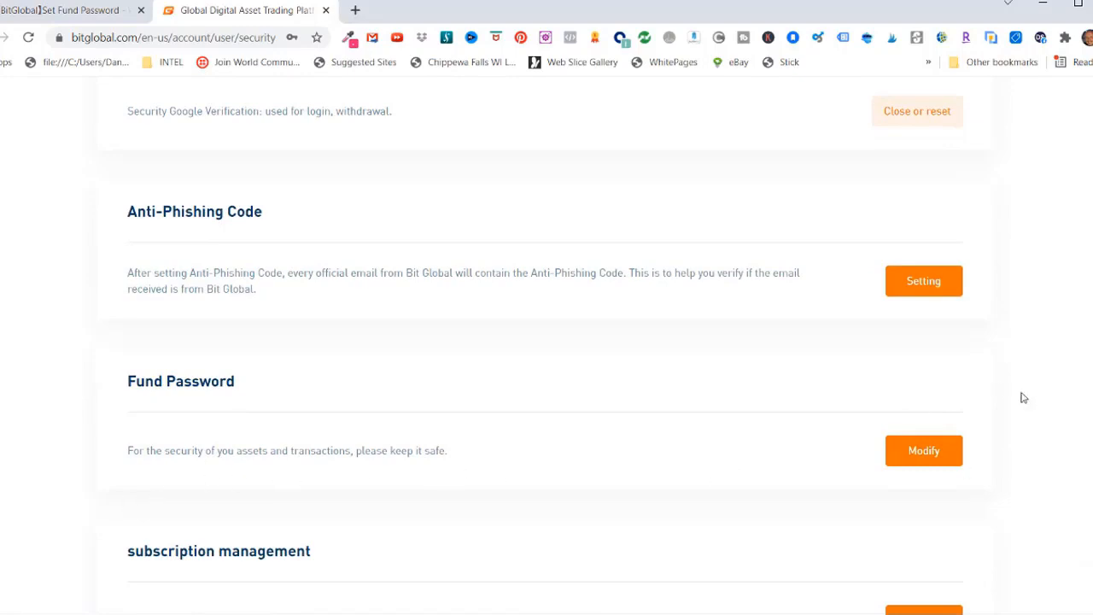
mouse_move(908, 461)
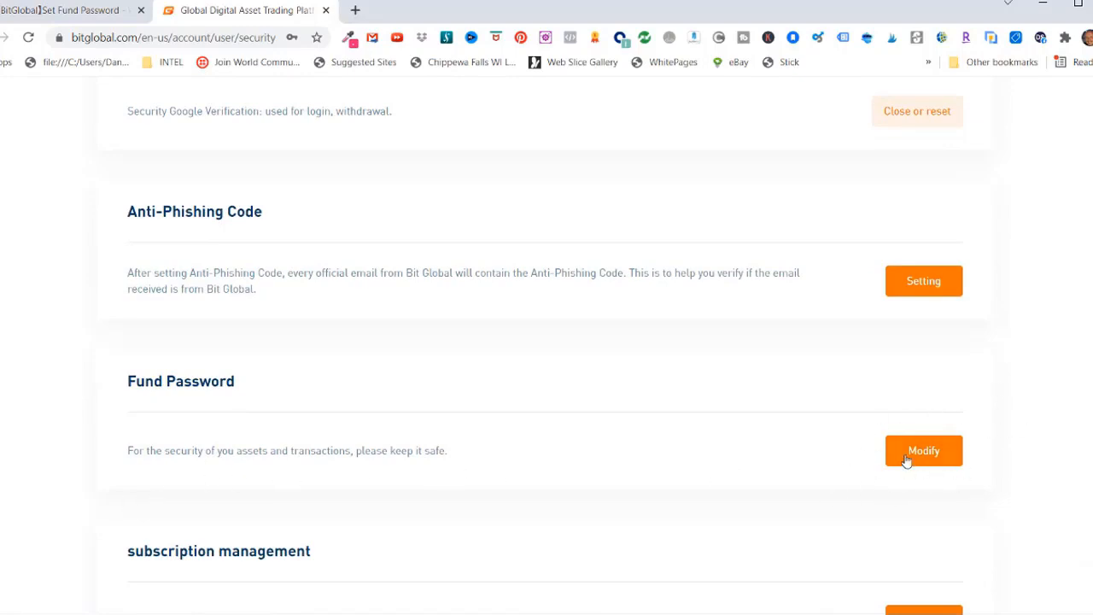
scroll("up", 3)
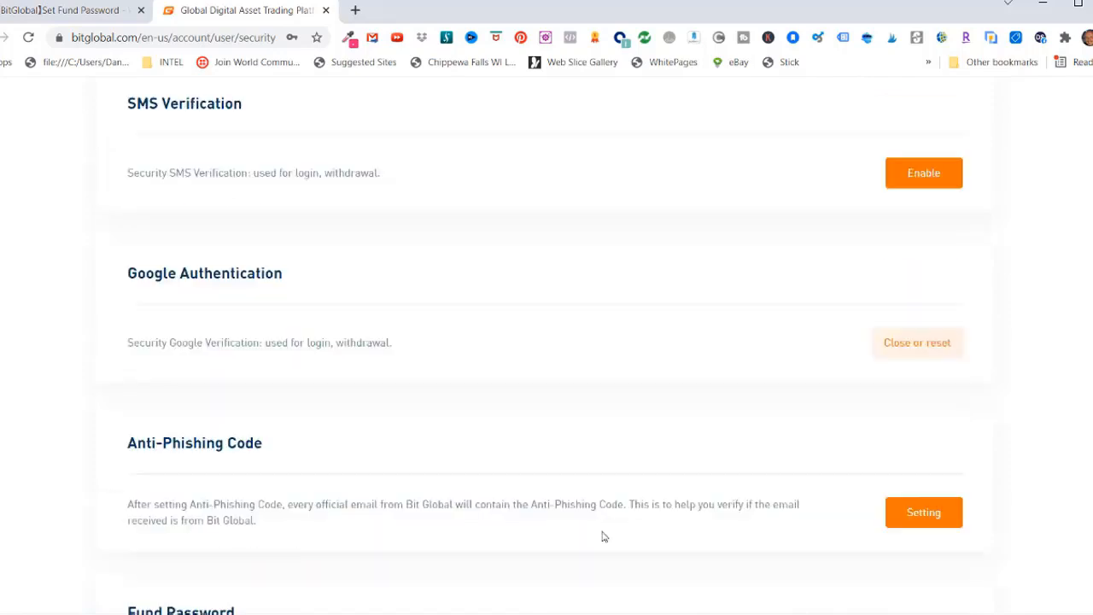
scroll("up", 3)
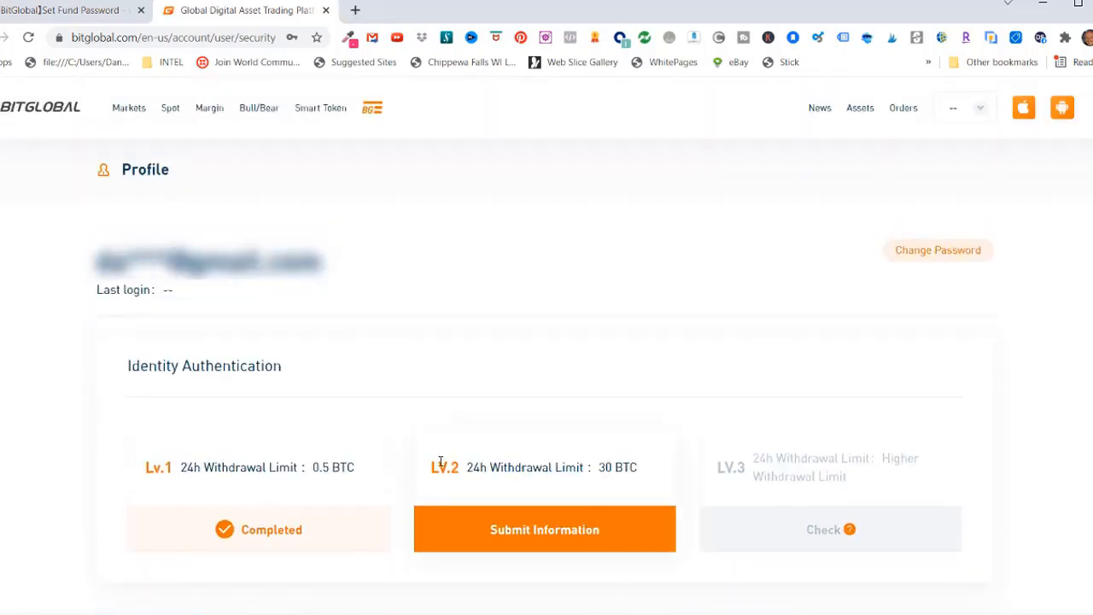
mouse_move(239, 487)
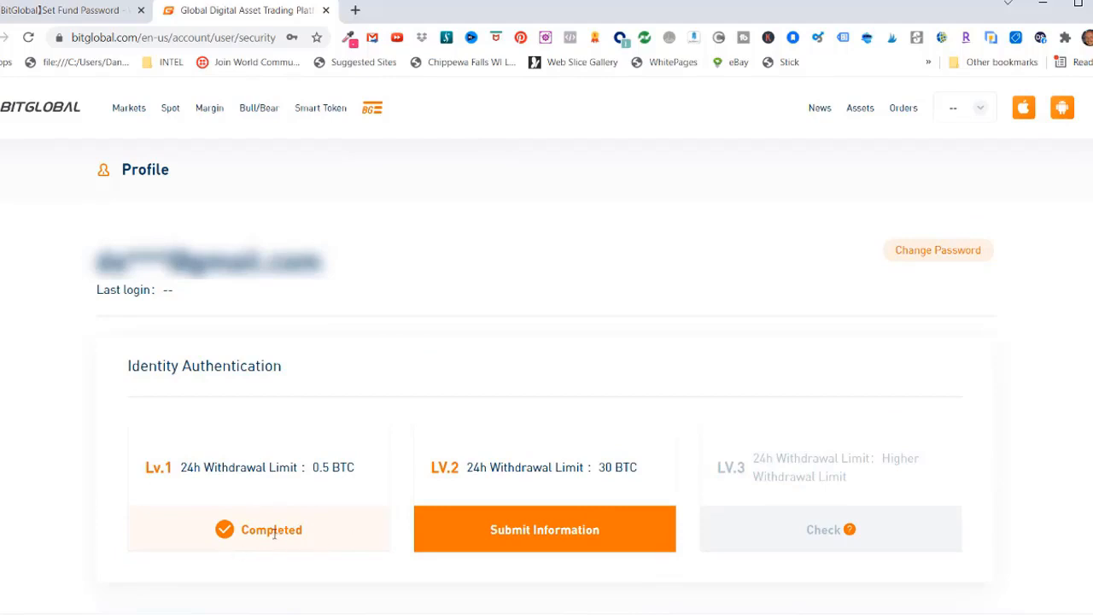
mouse_move(603, 480)
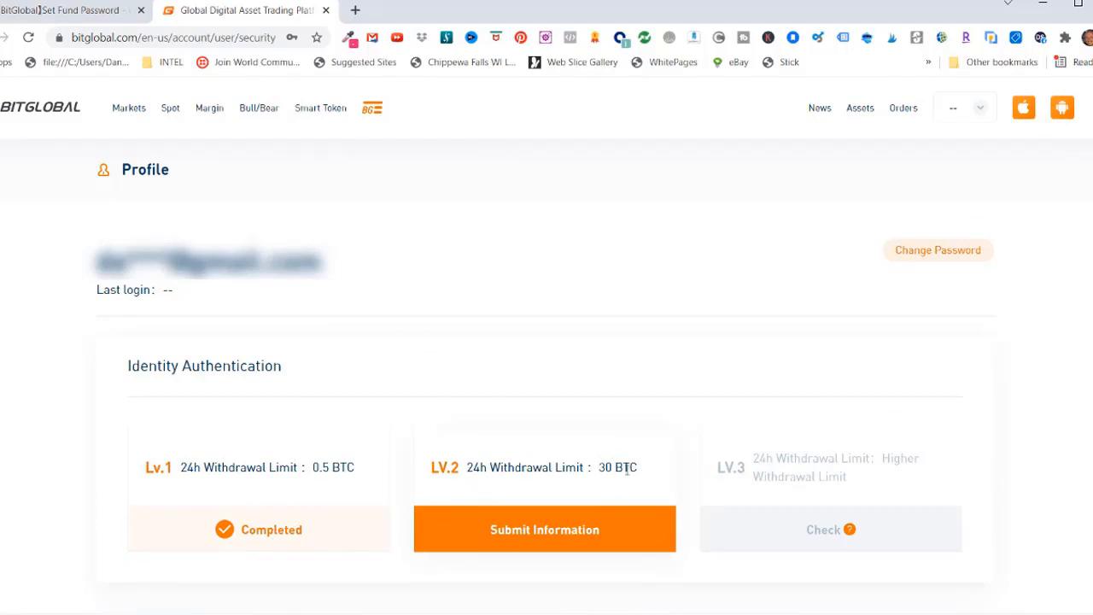
mouse_move(778, 497)
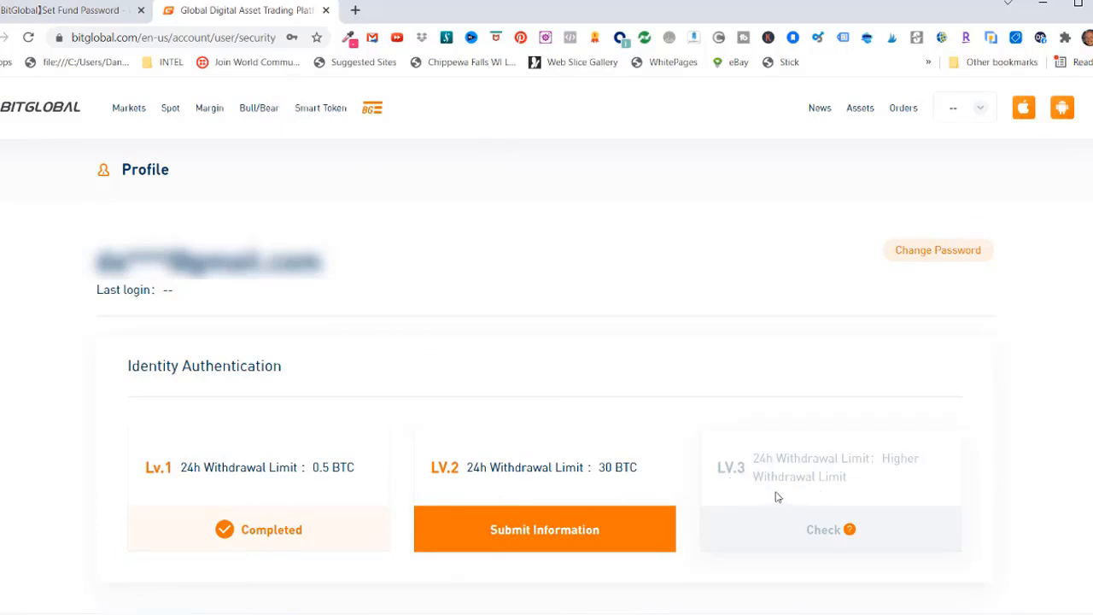
mouse_move(553, 536)
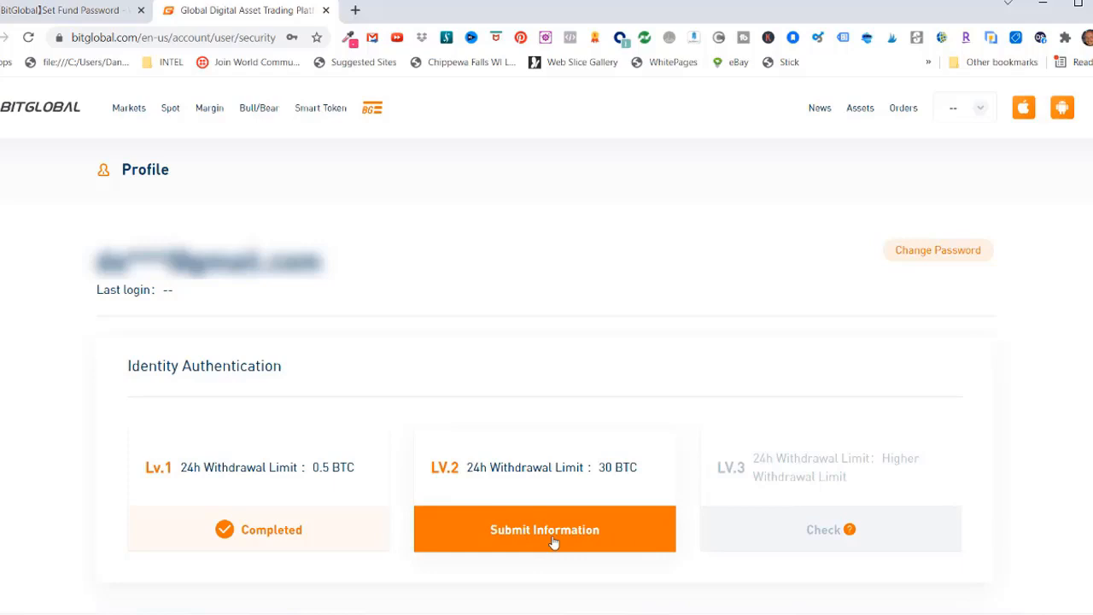
mouse_move(747, 485)
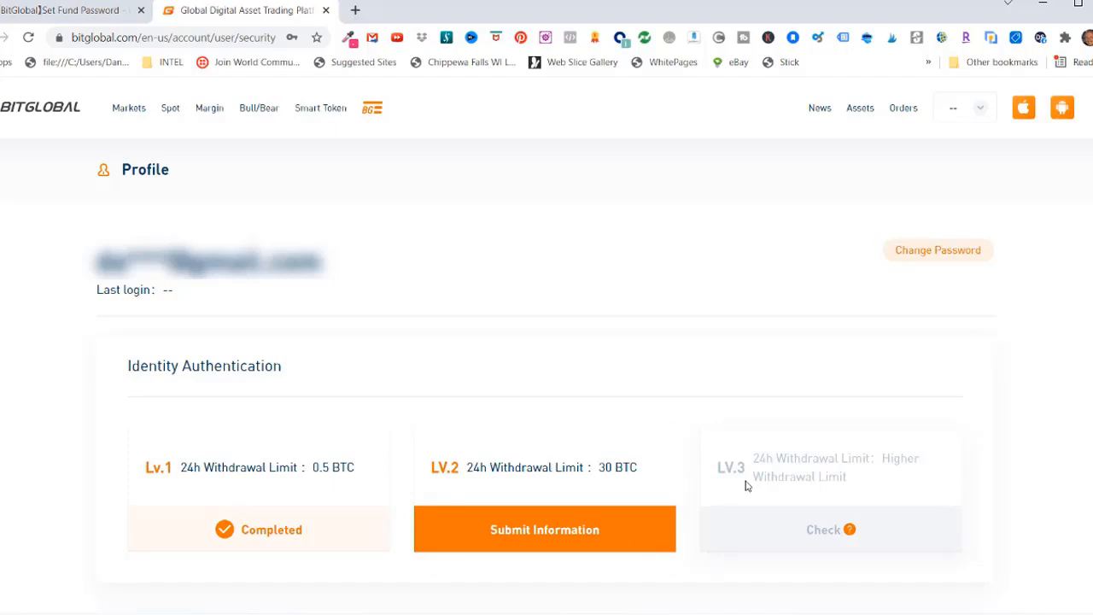
mouse_move(1068, 434)
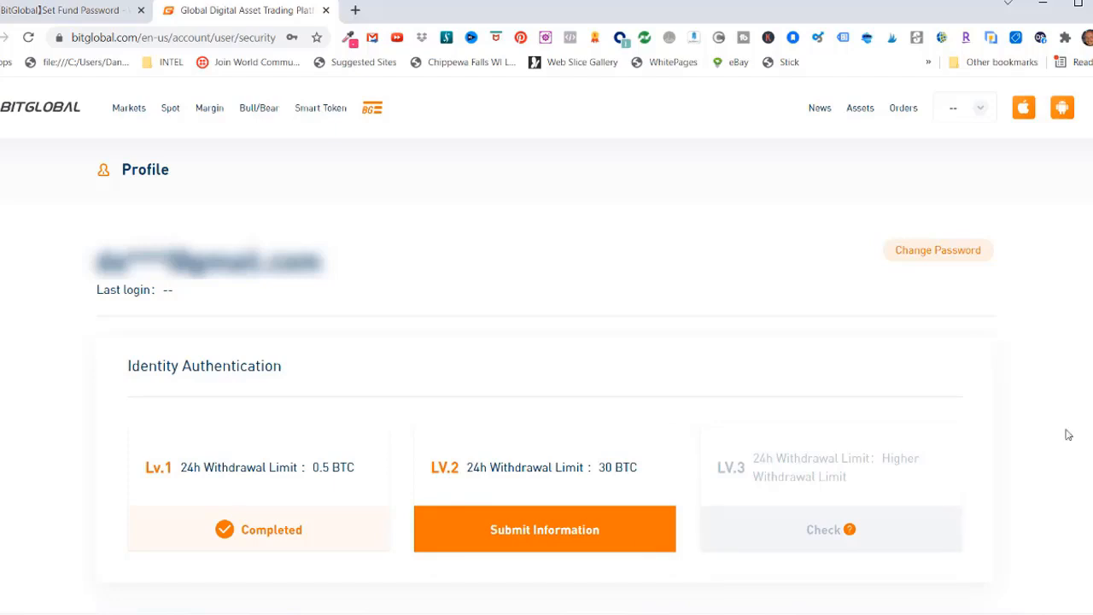